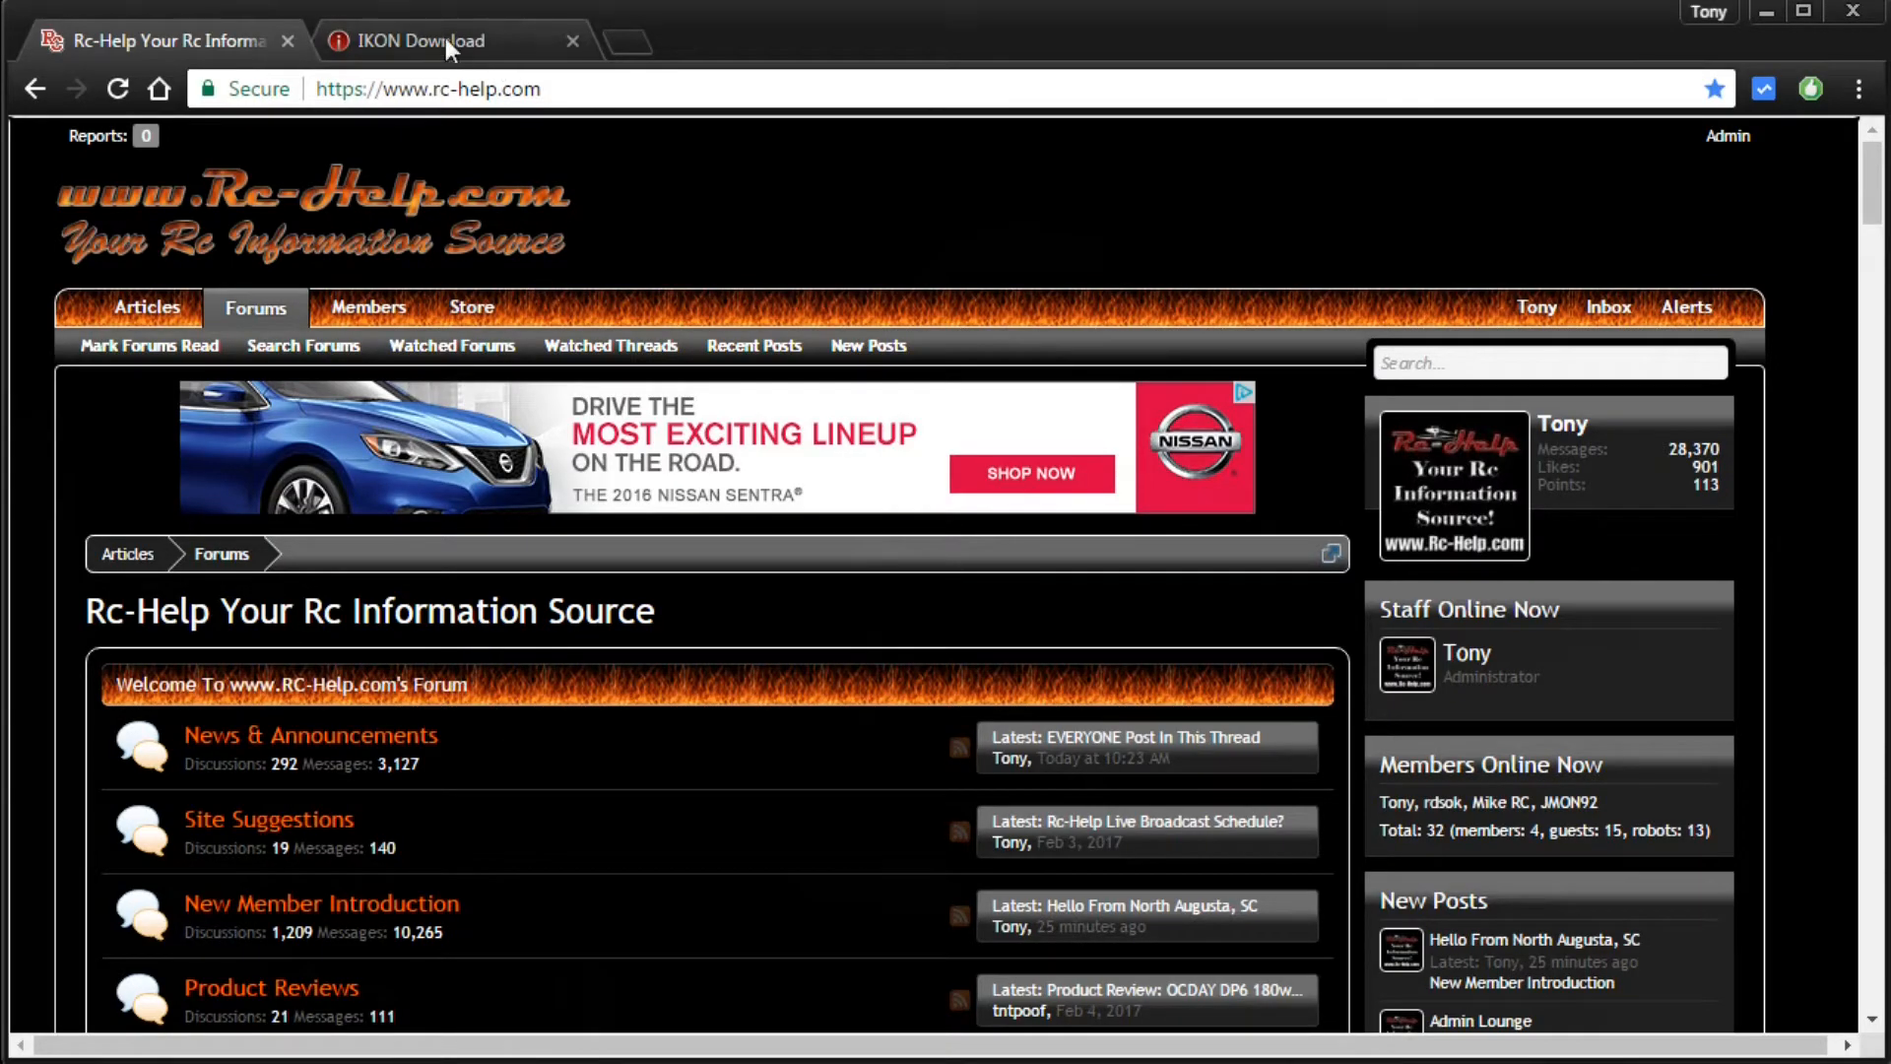
Step: Bring the IKON Download page forward in Chrome
left_click(416, 40)
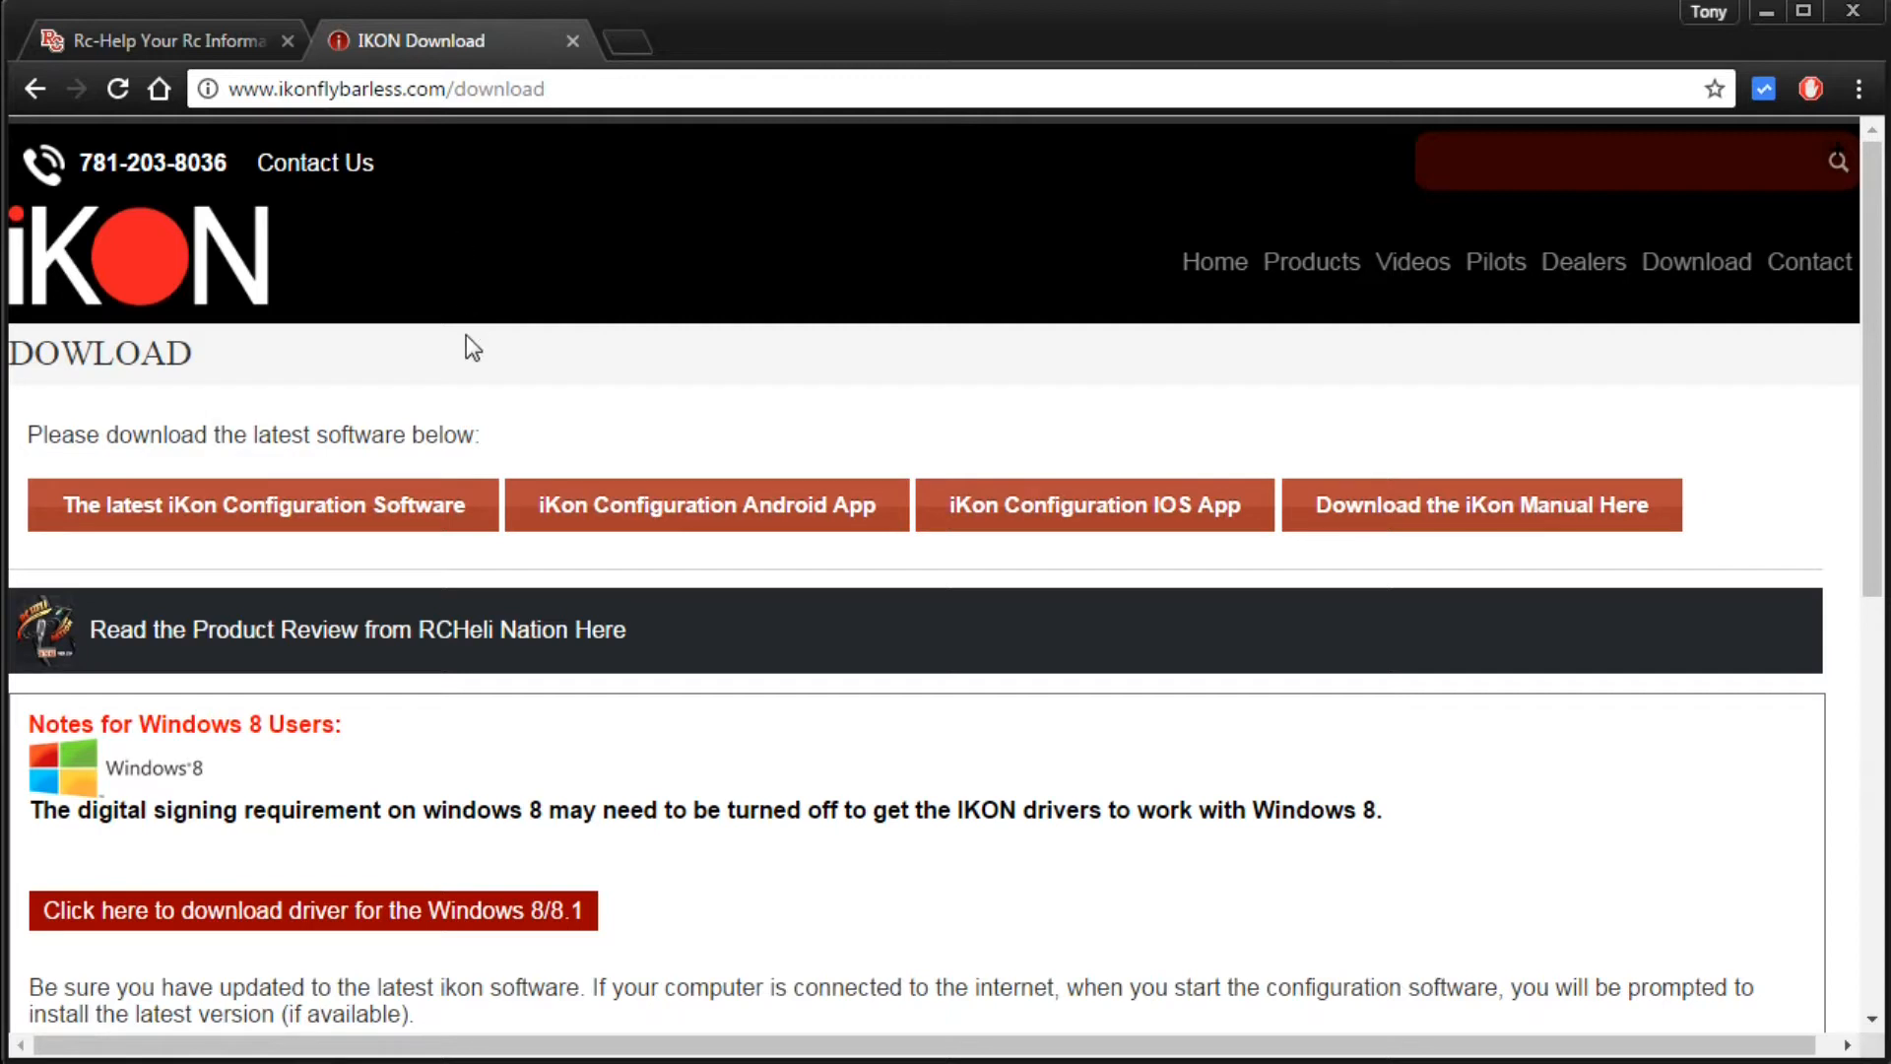
mouse_move(1696, 262)
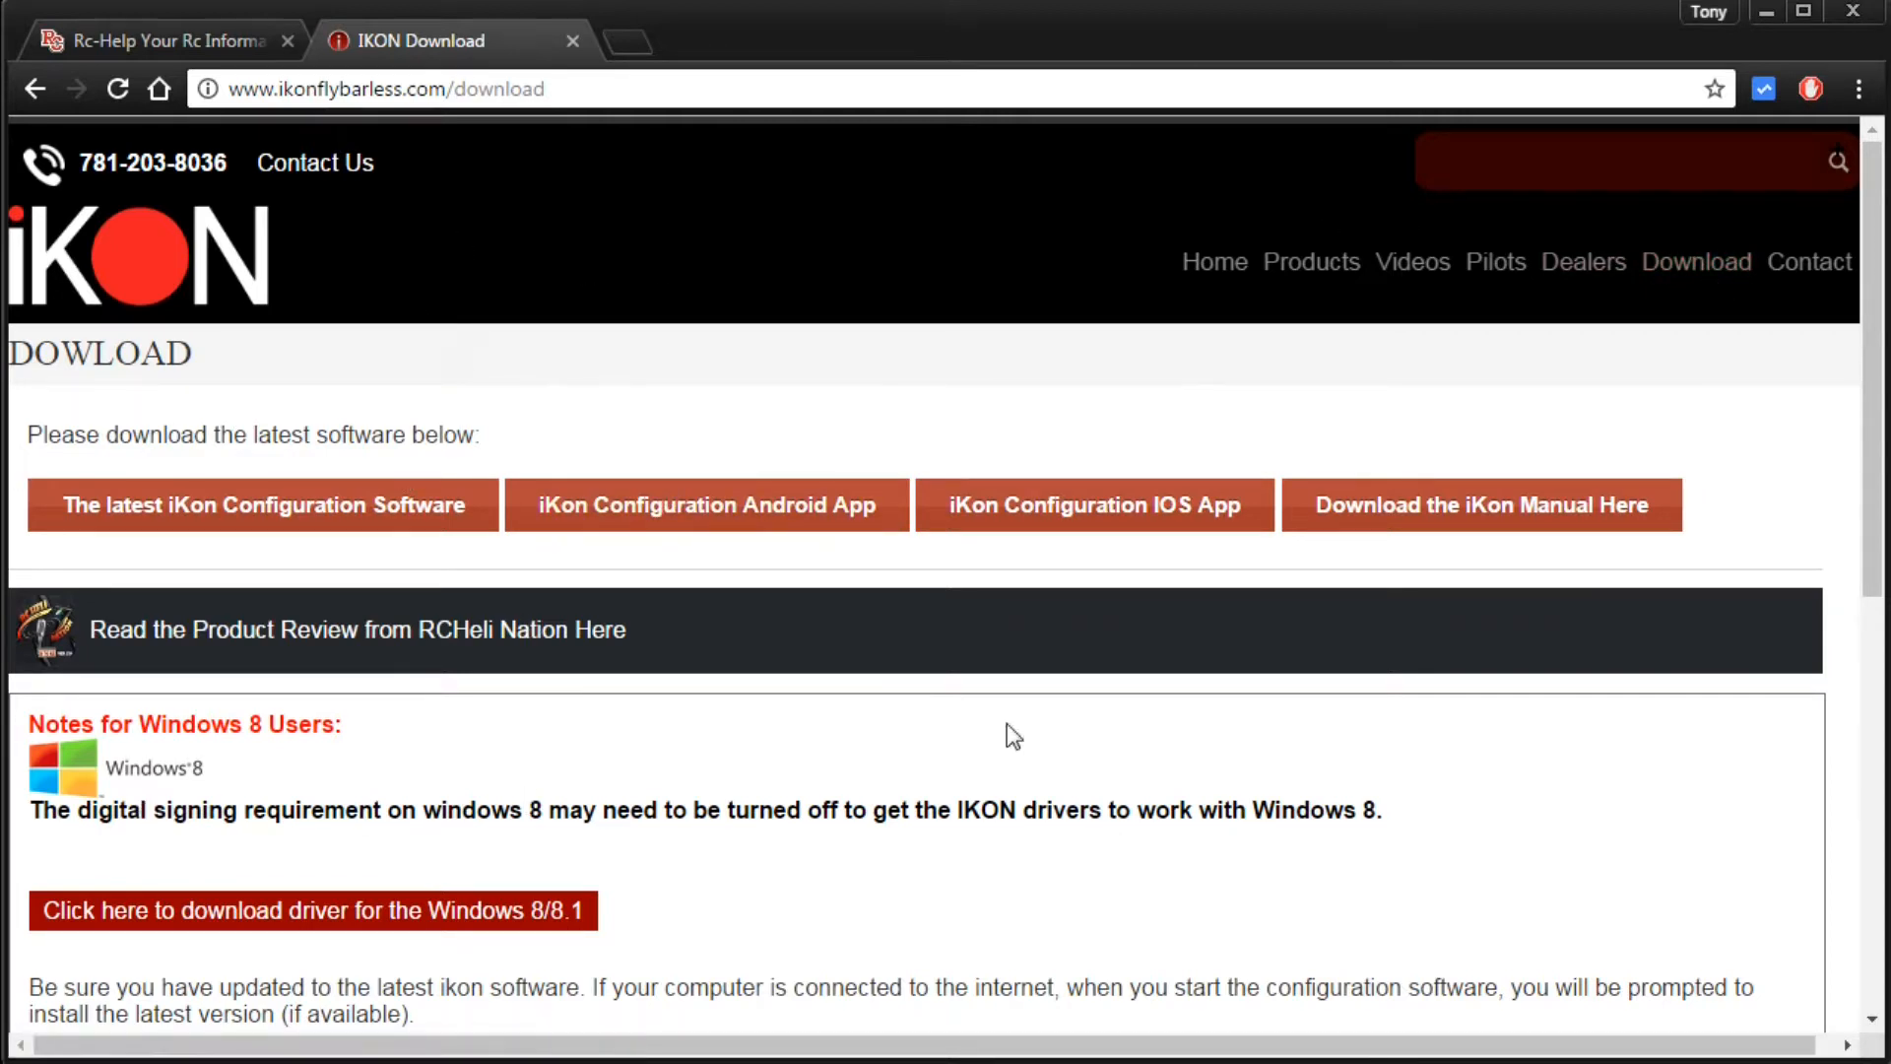
mouse_move(652, 698)
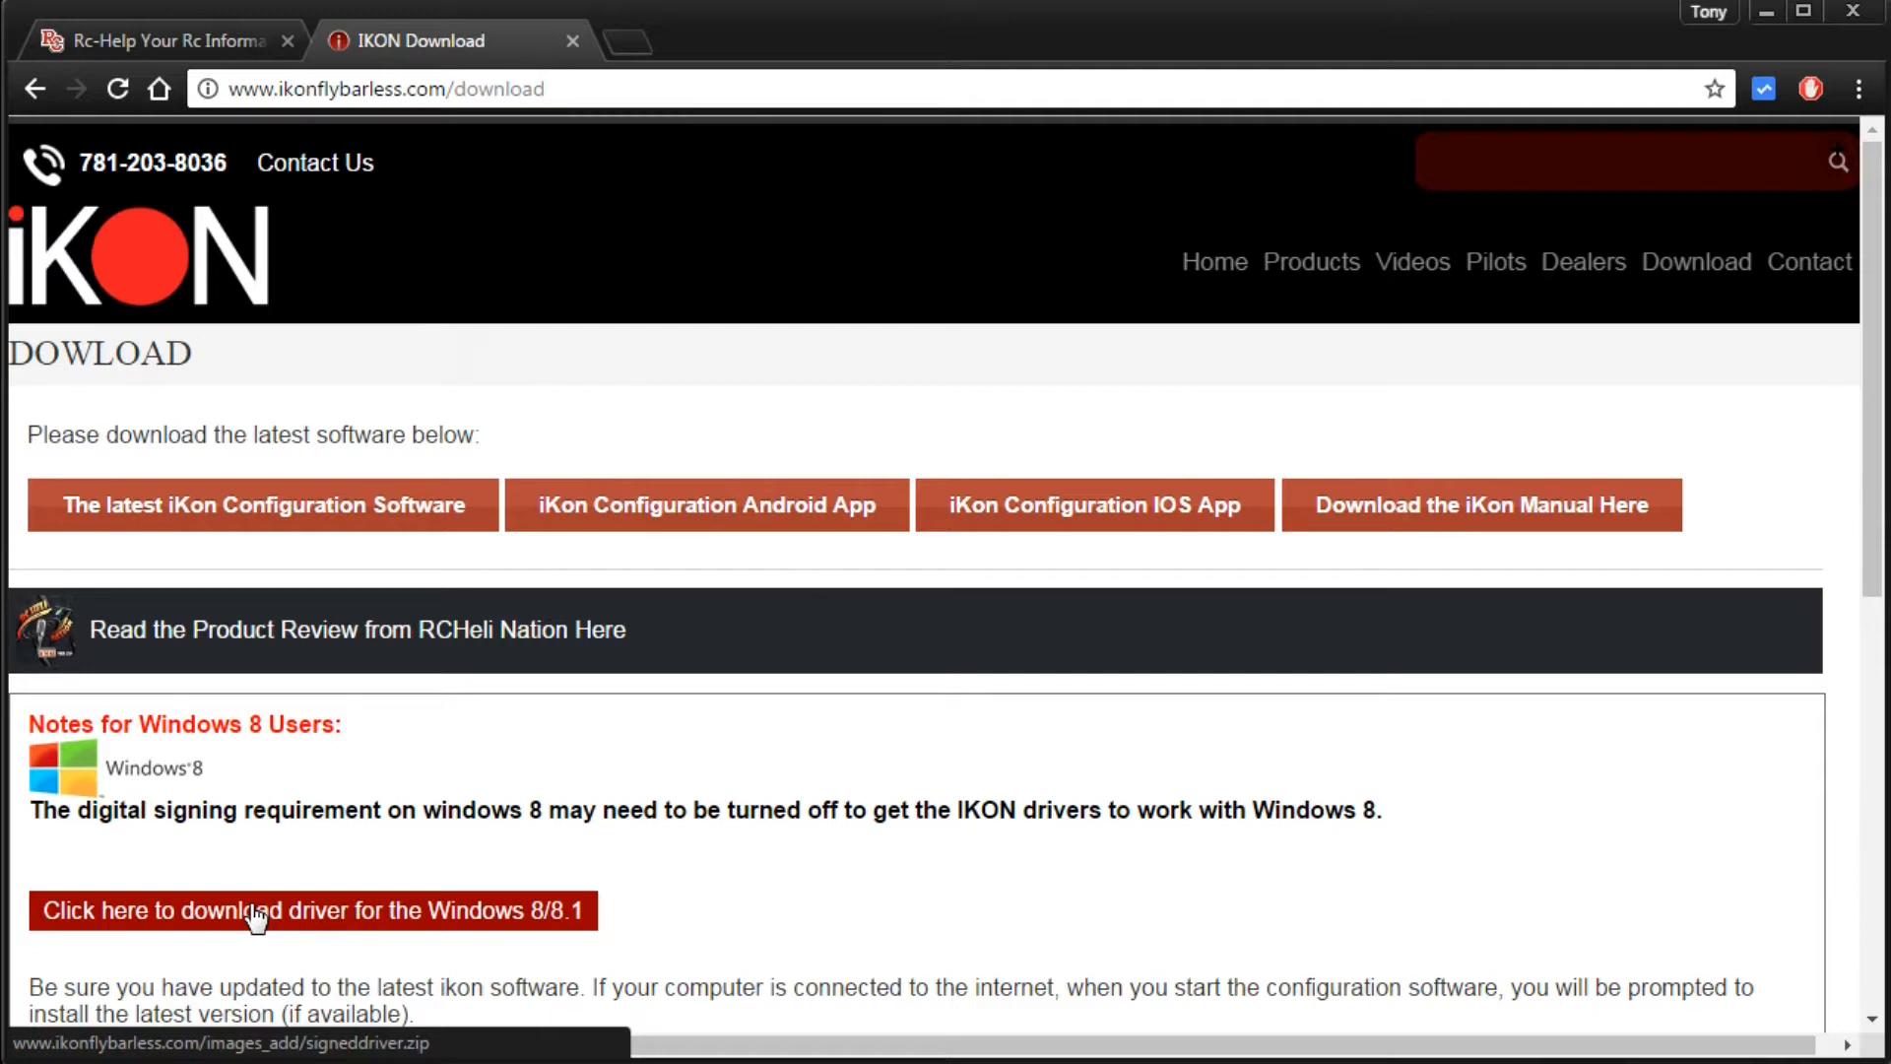
mouse_move(67, 512)
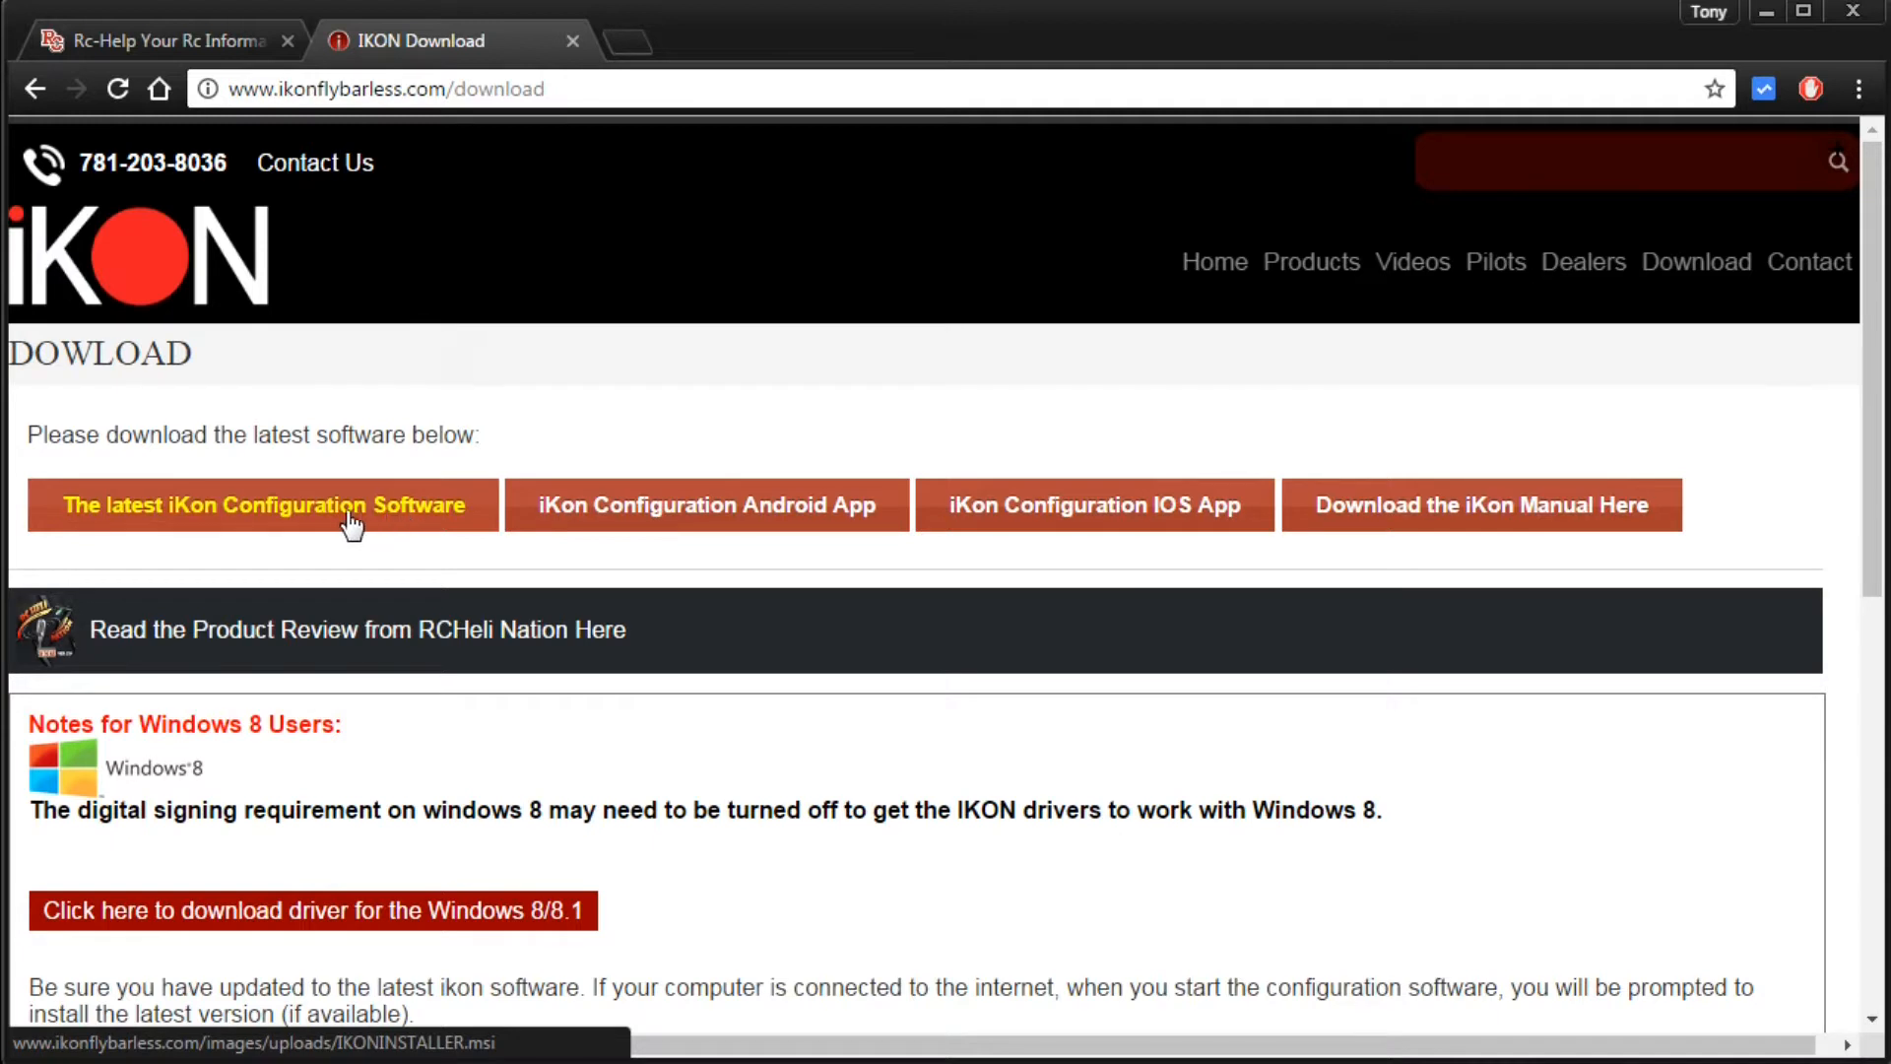
Step: Download the latest iKon Configuration Software installer, IKONINSTALLER.msi
left_click(256, 504)
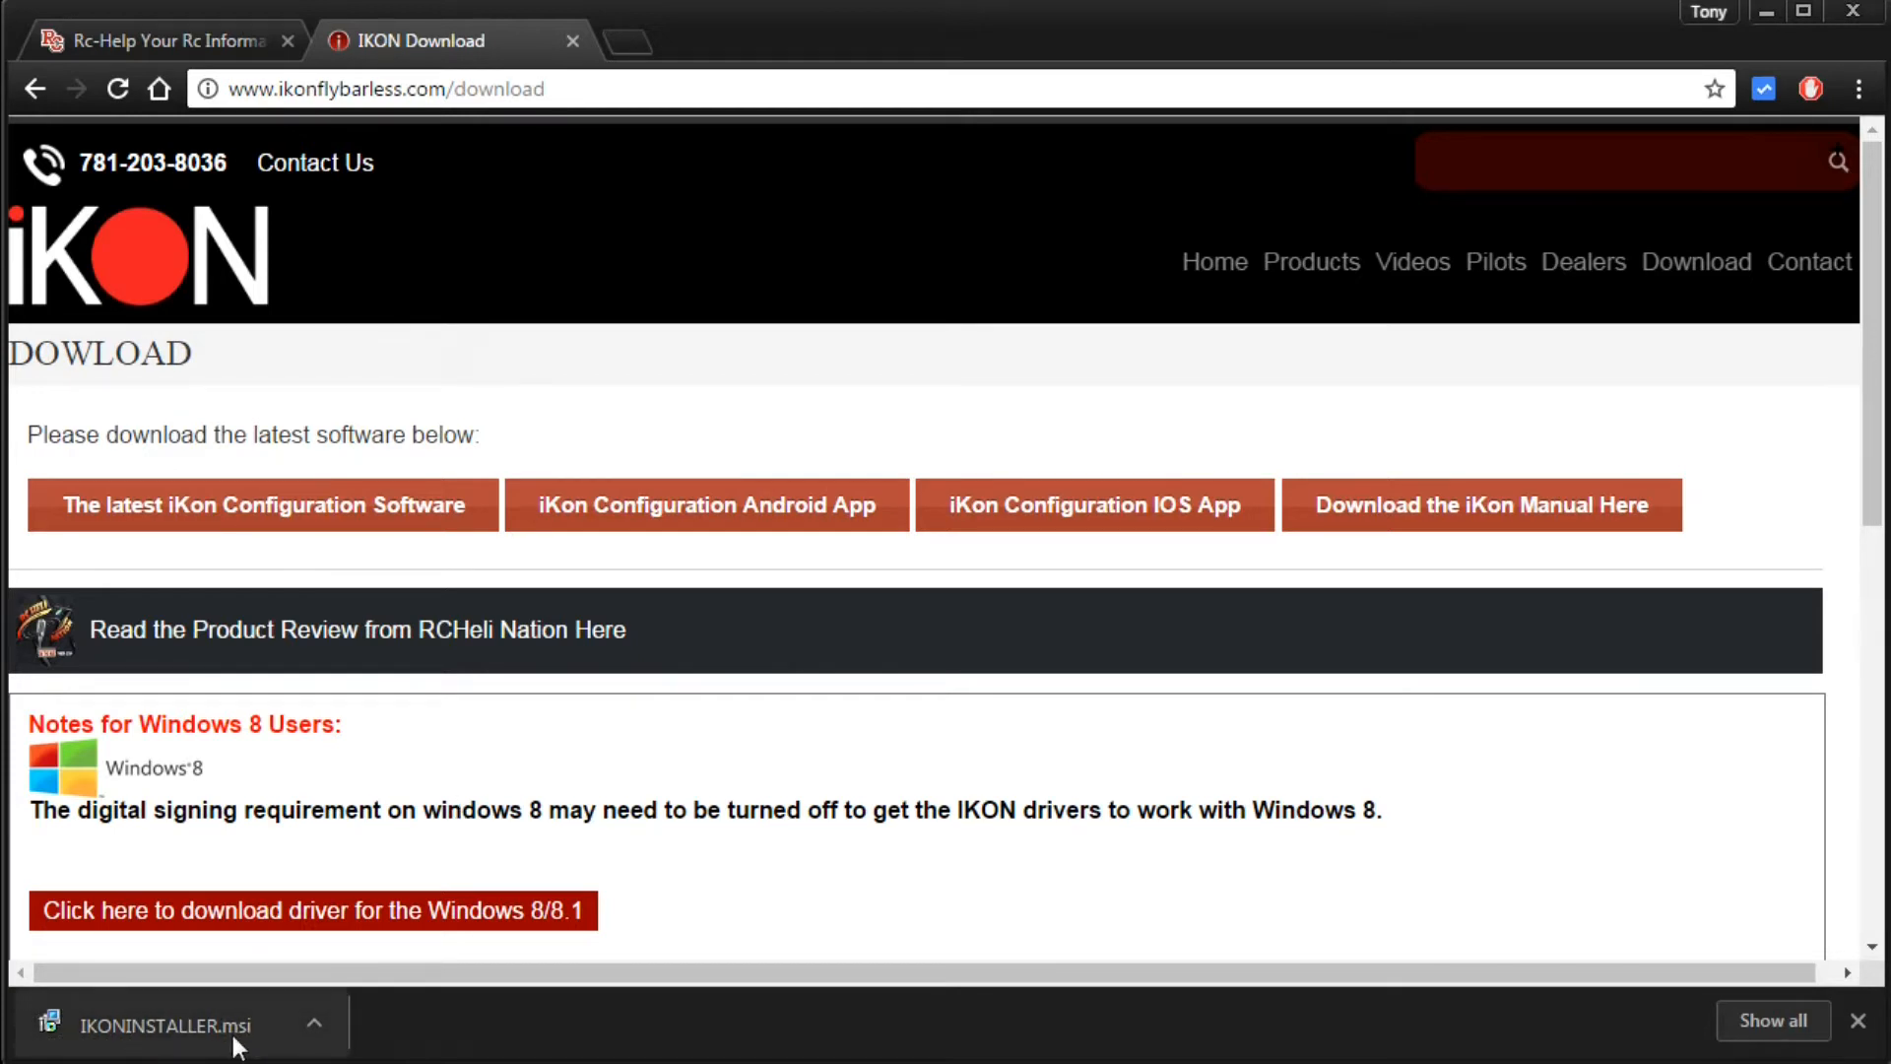
mouse_move(91, 1050)
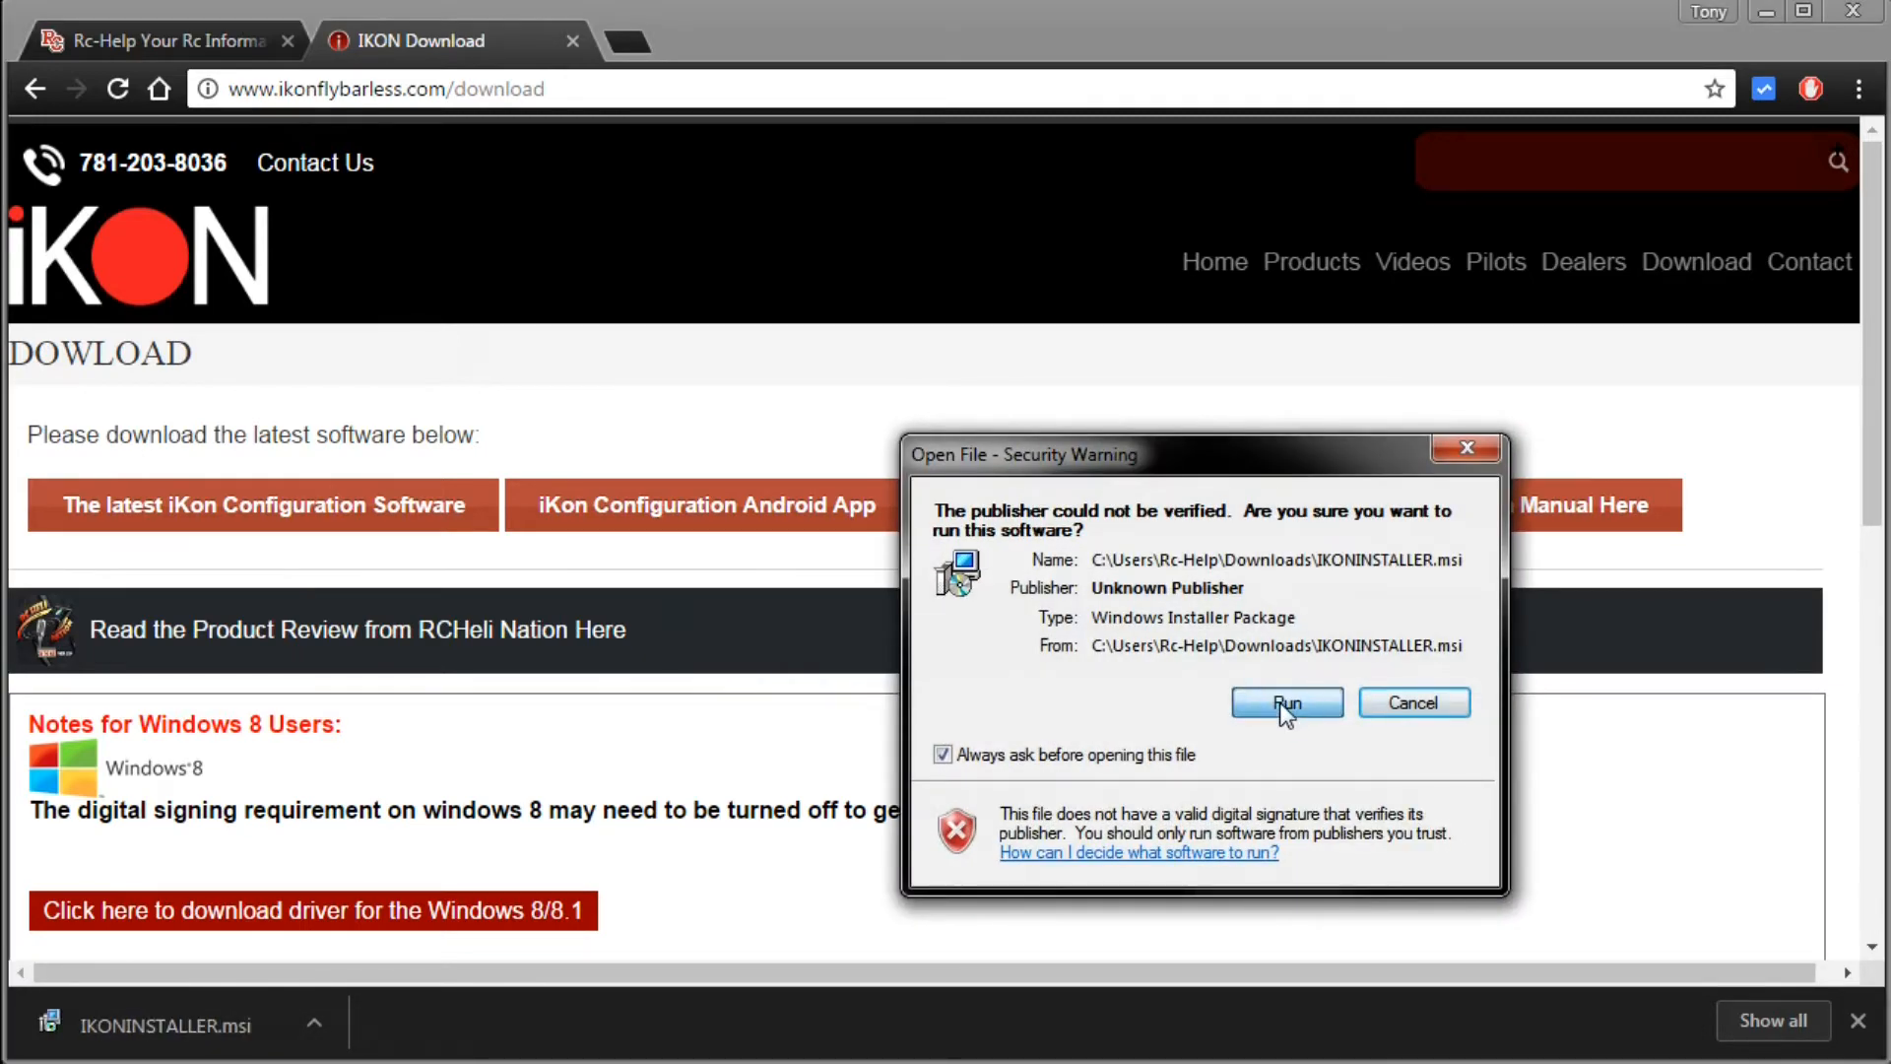
Step: Run IKONINSTALLER.msi despite the warning and install IKON into the default folder
left_click(1284, 703)
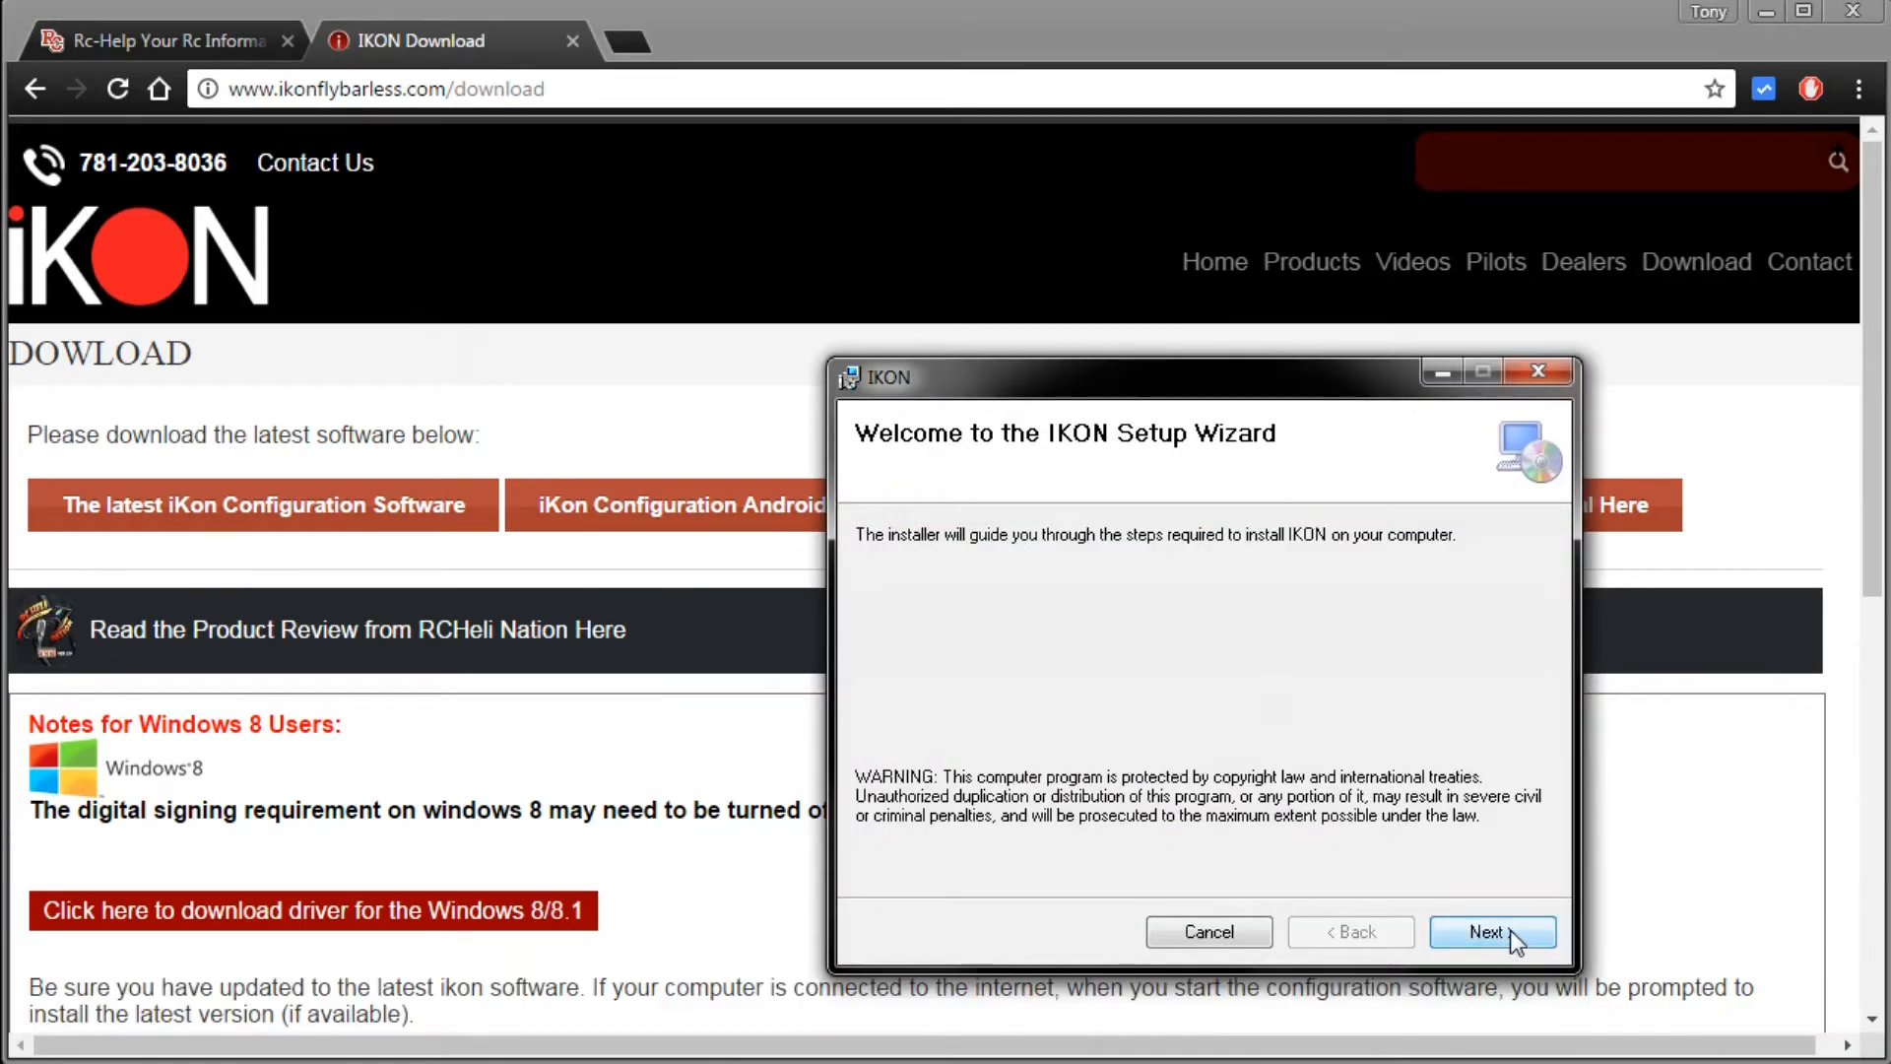
left_click(1491, 932)
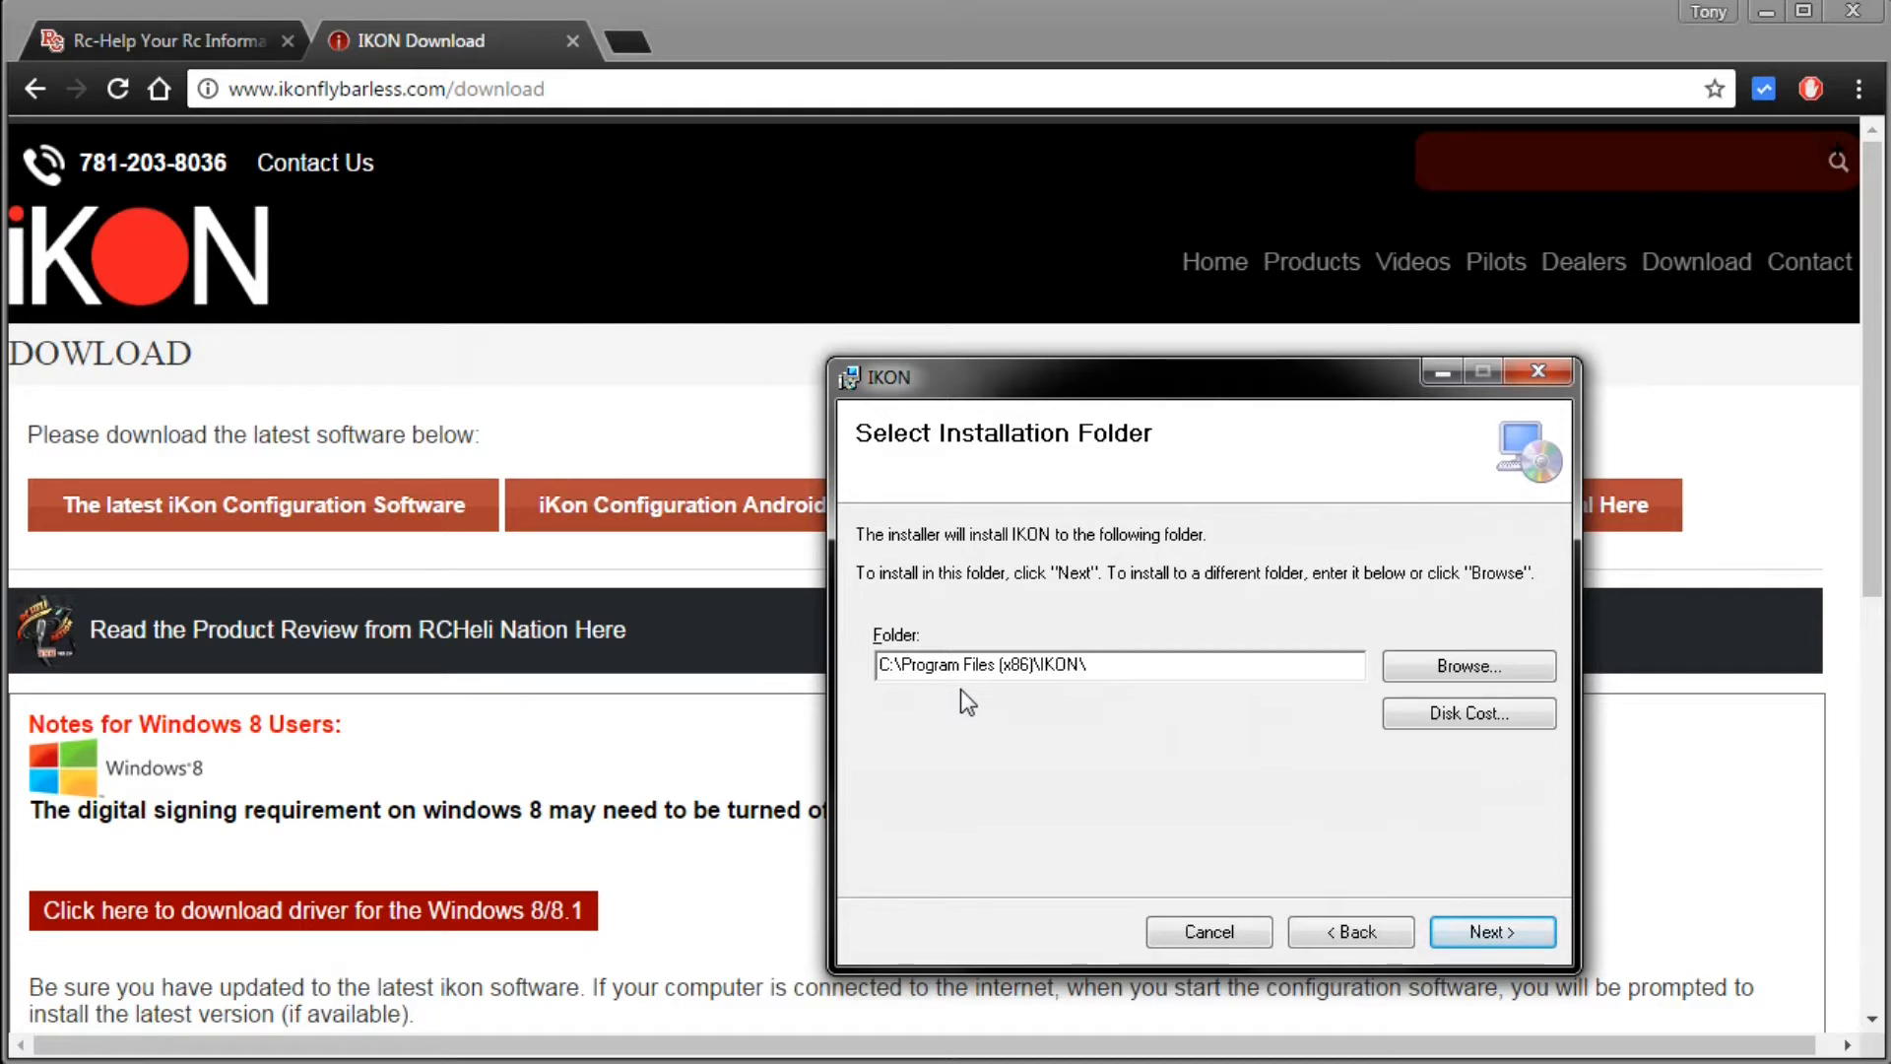
mouse_move(1121, 717)
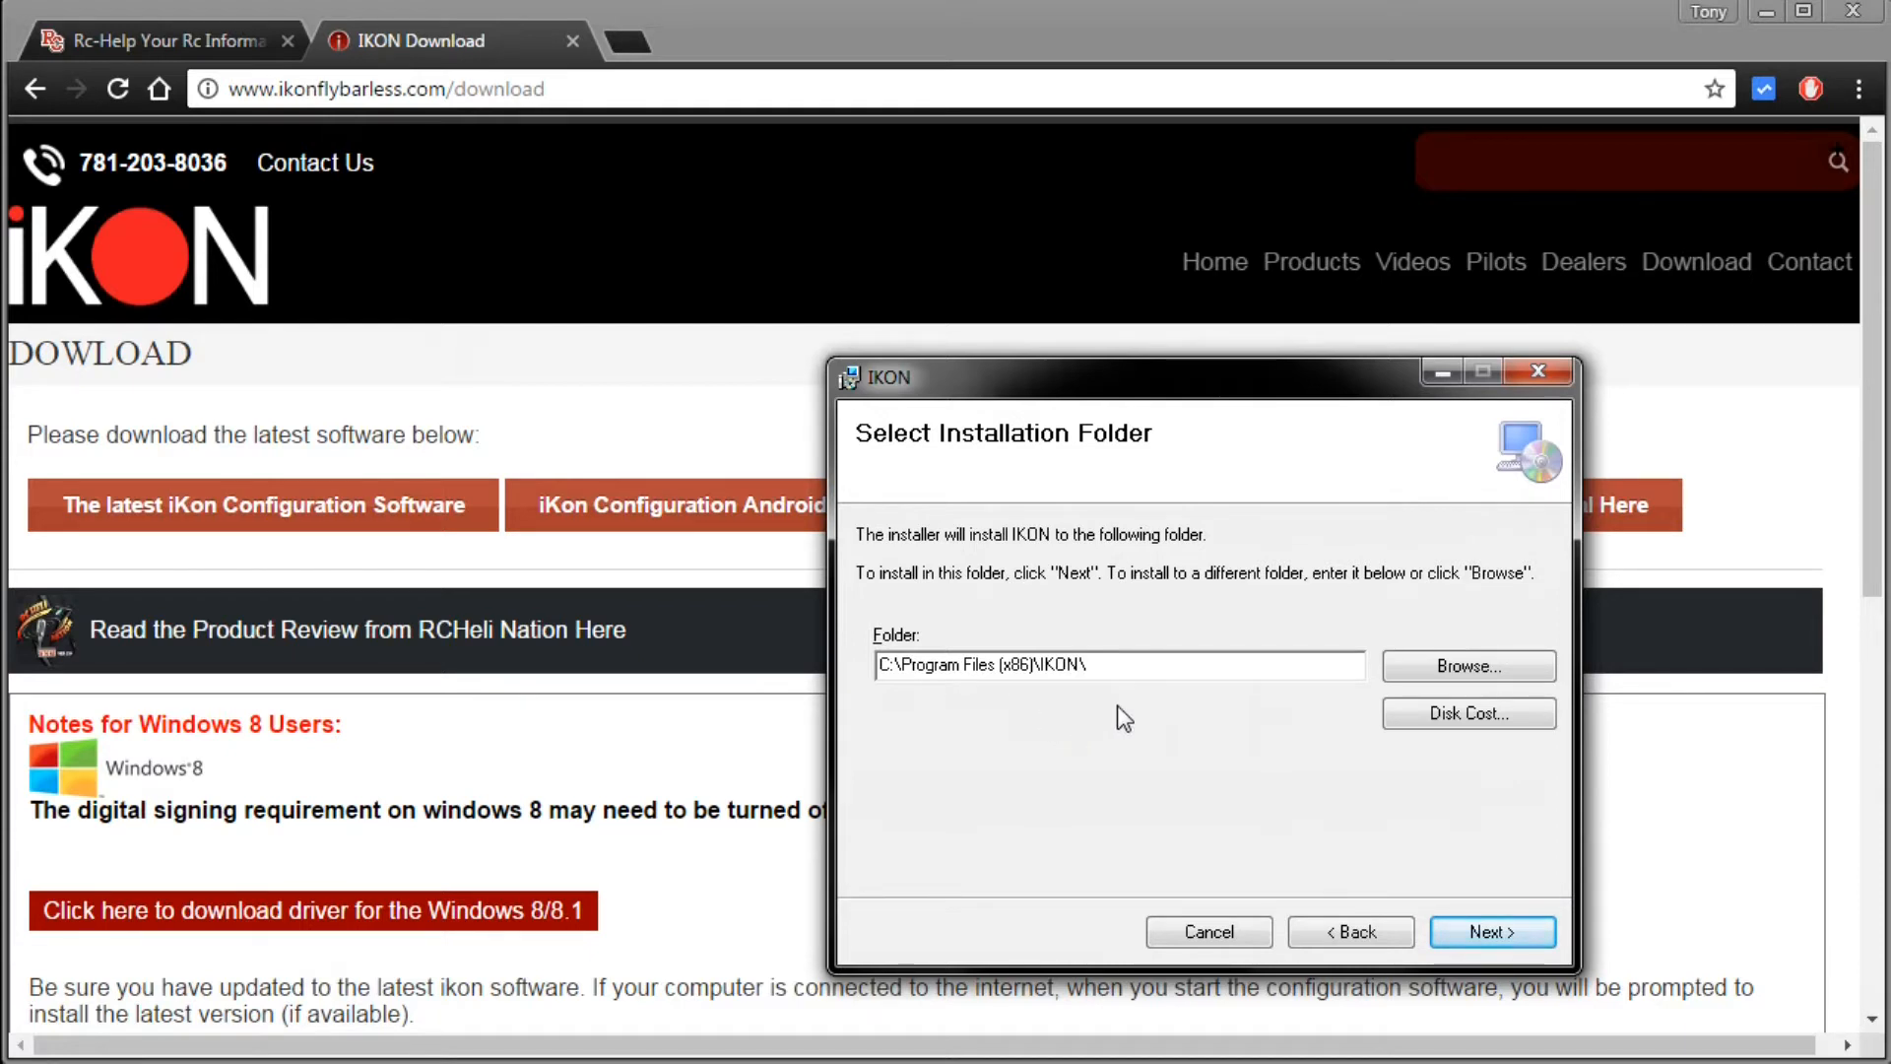
left_click(1491, 932)
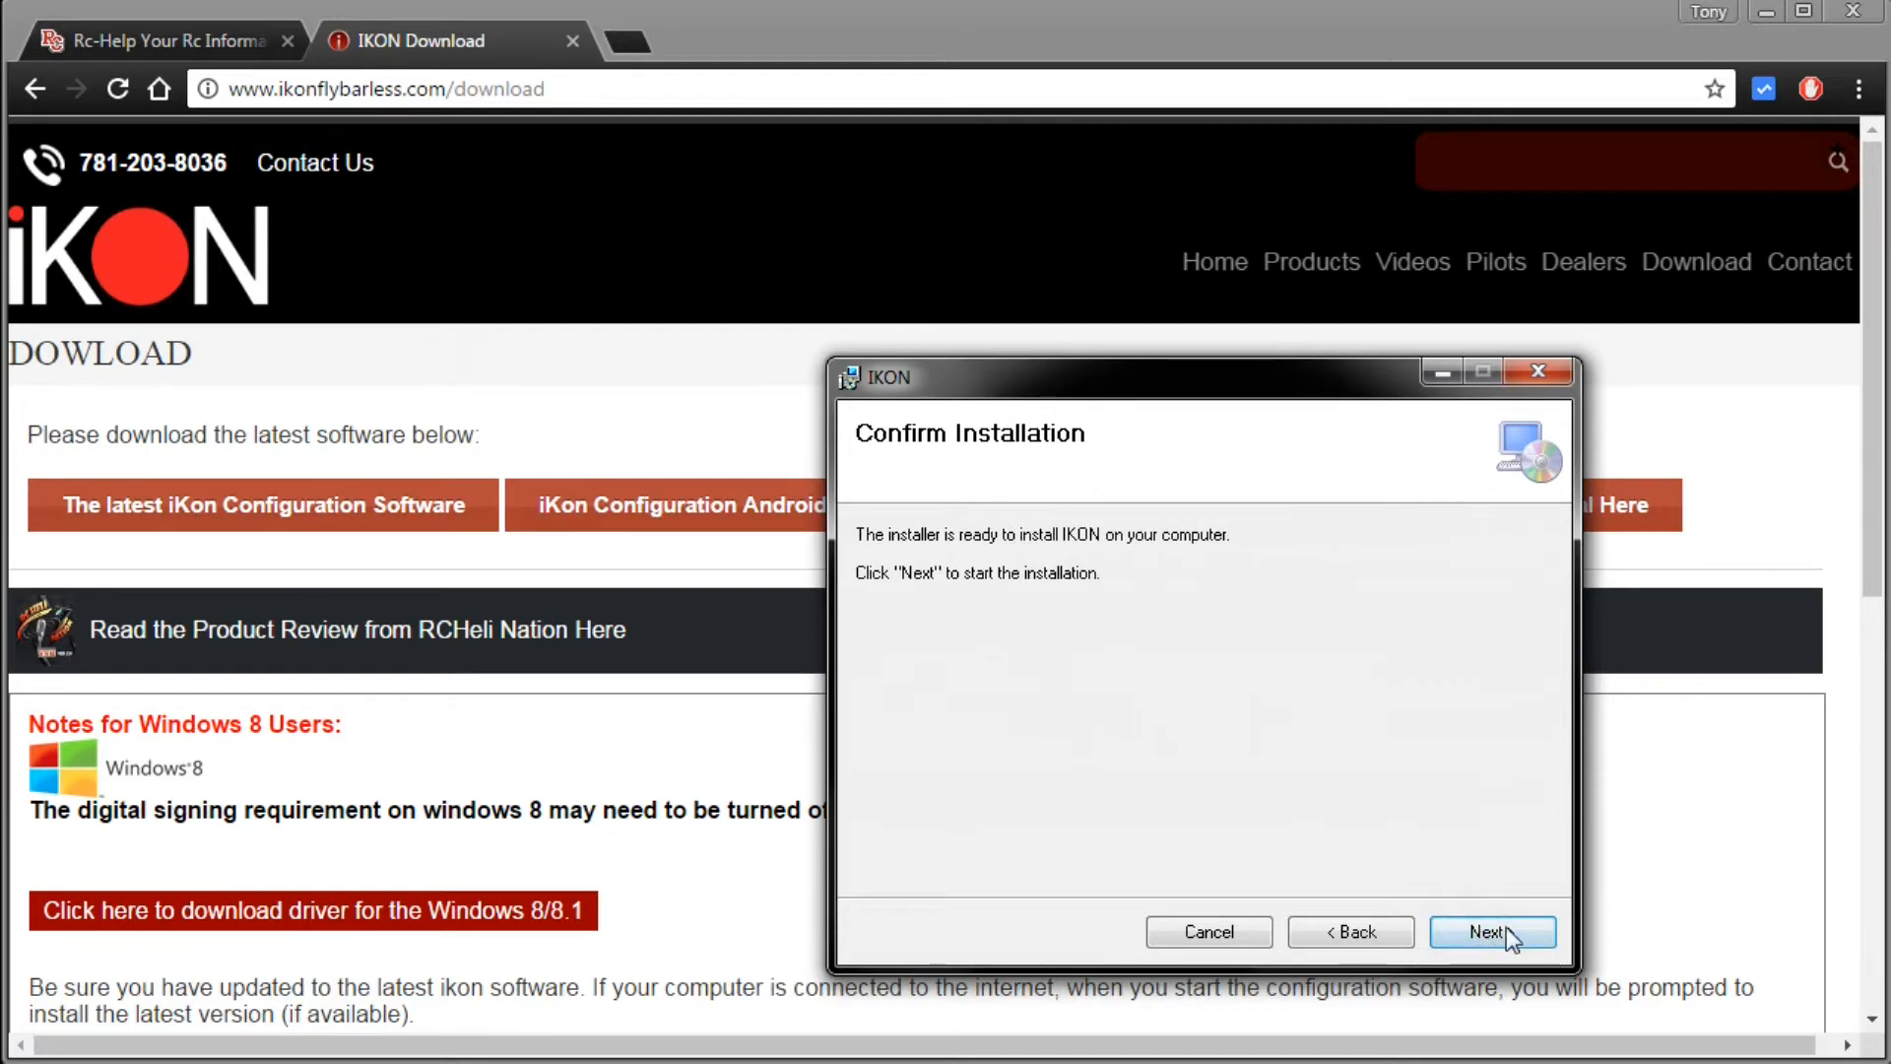
left_click(1491, 932)
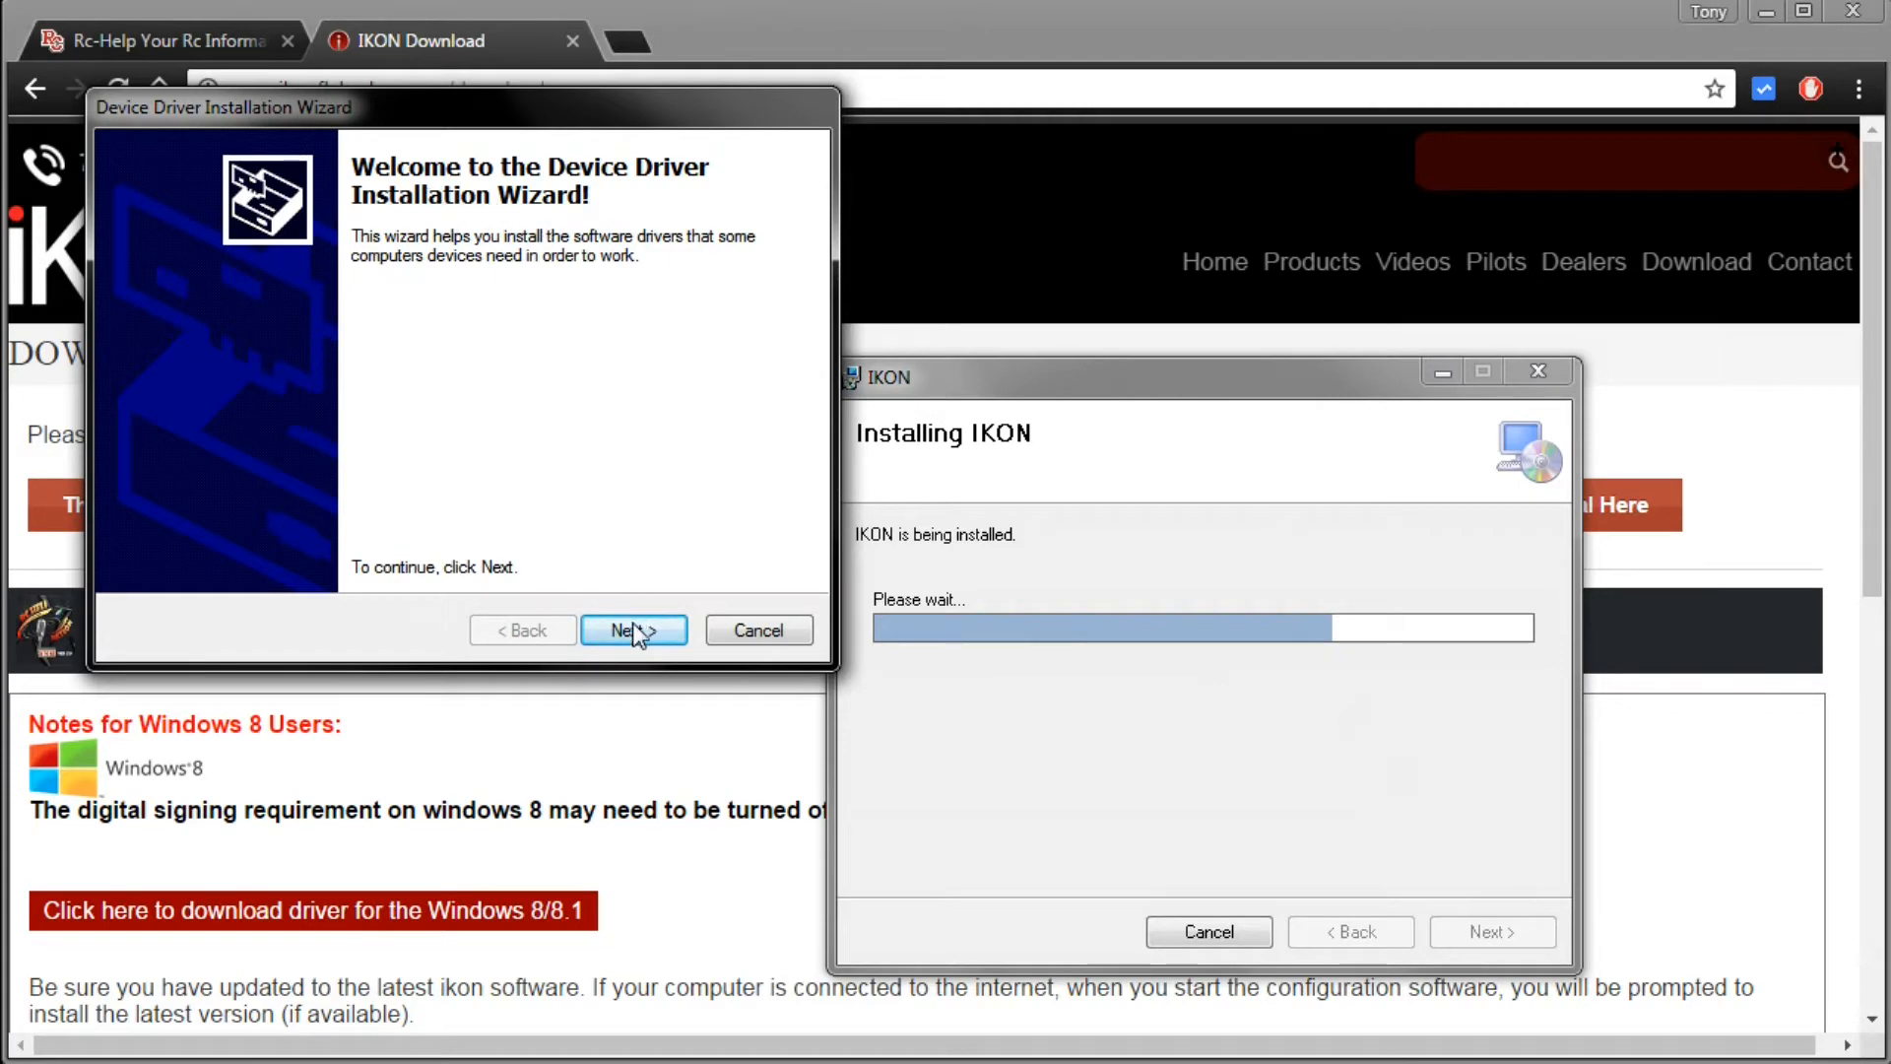
Step: Install the MS Heli Ports device drivers and close the finished IKON installer
left_click(632, 630)
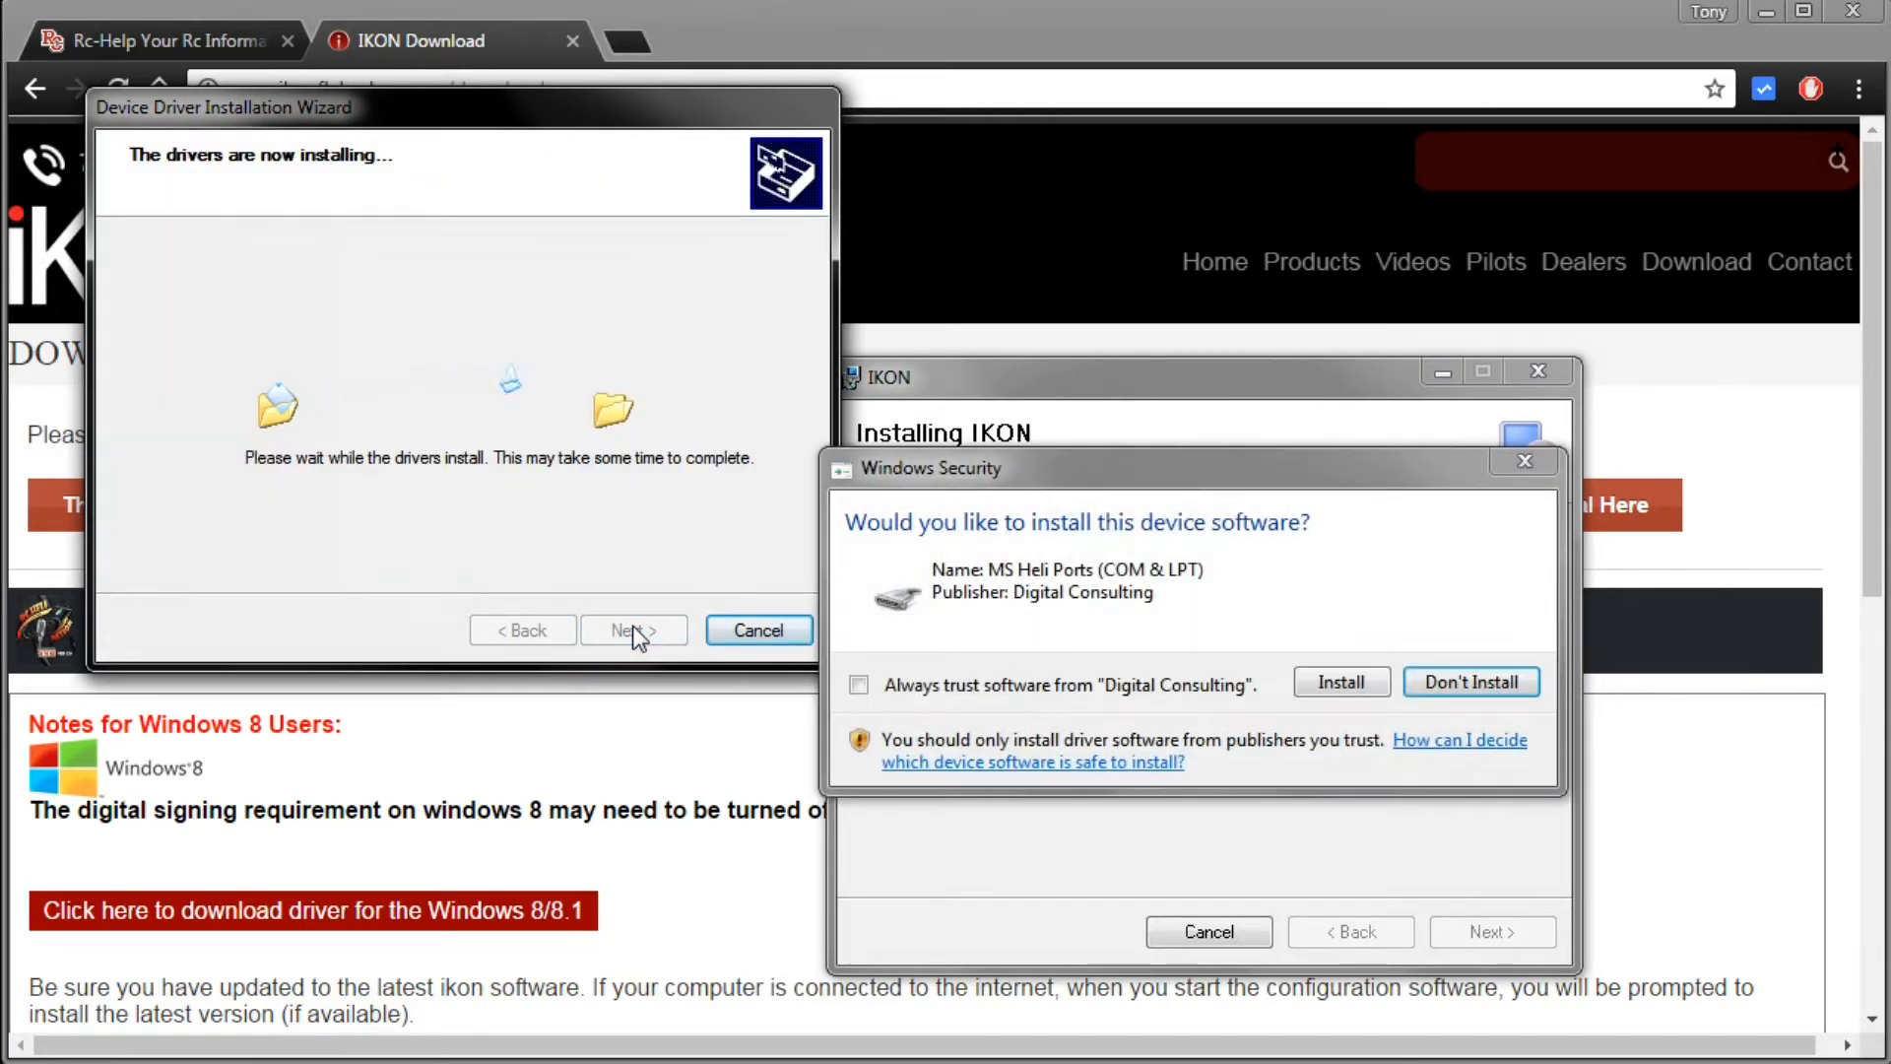
left_click(1339, 682)
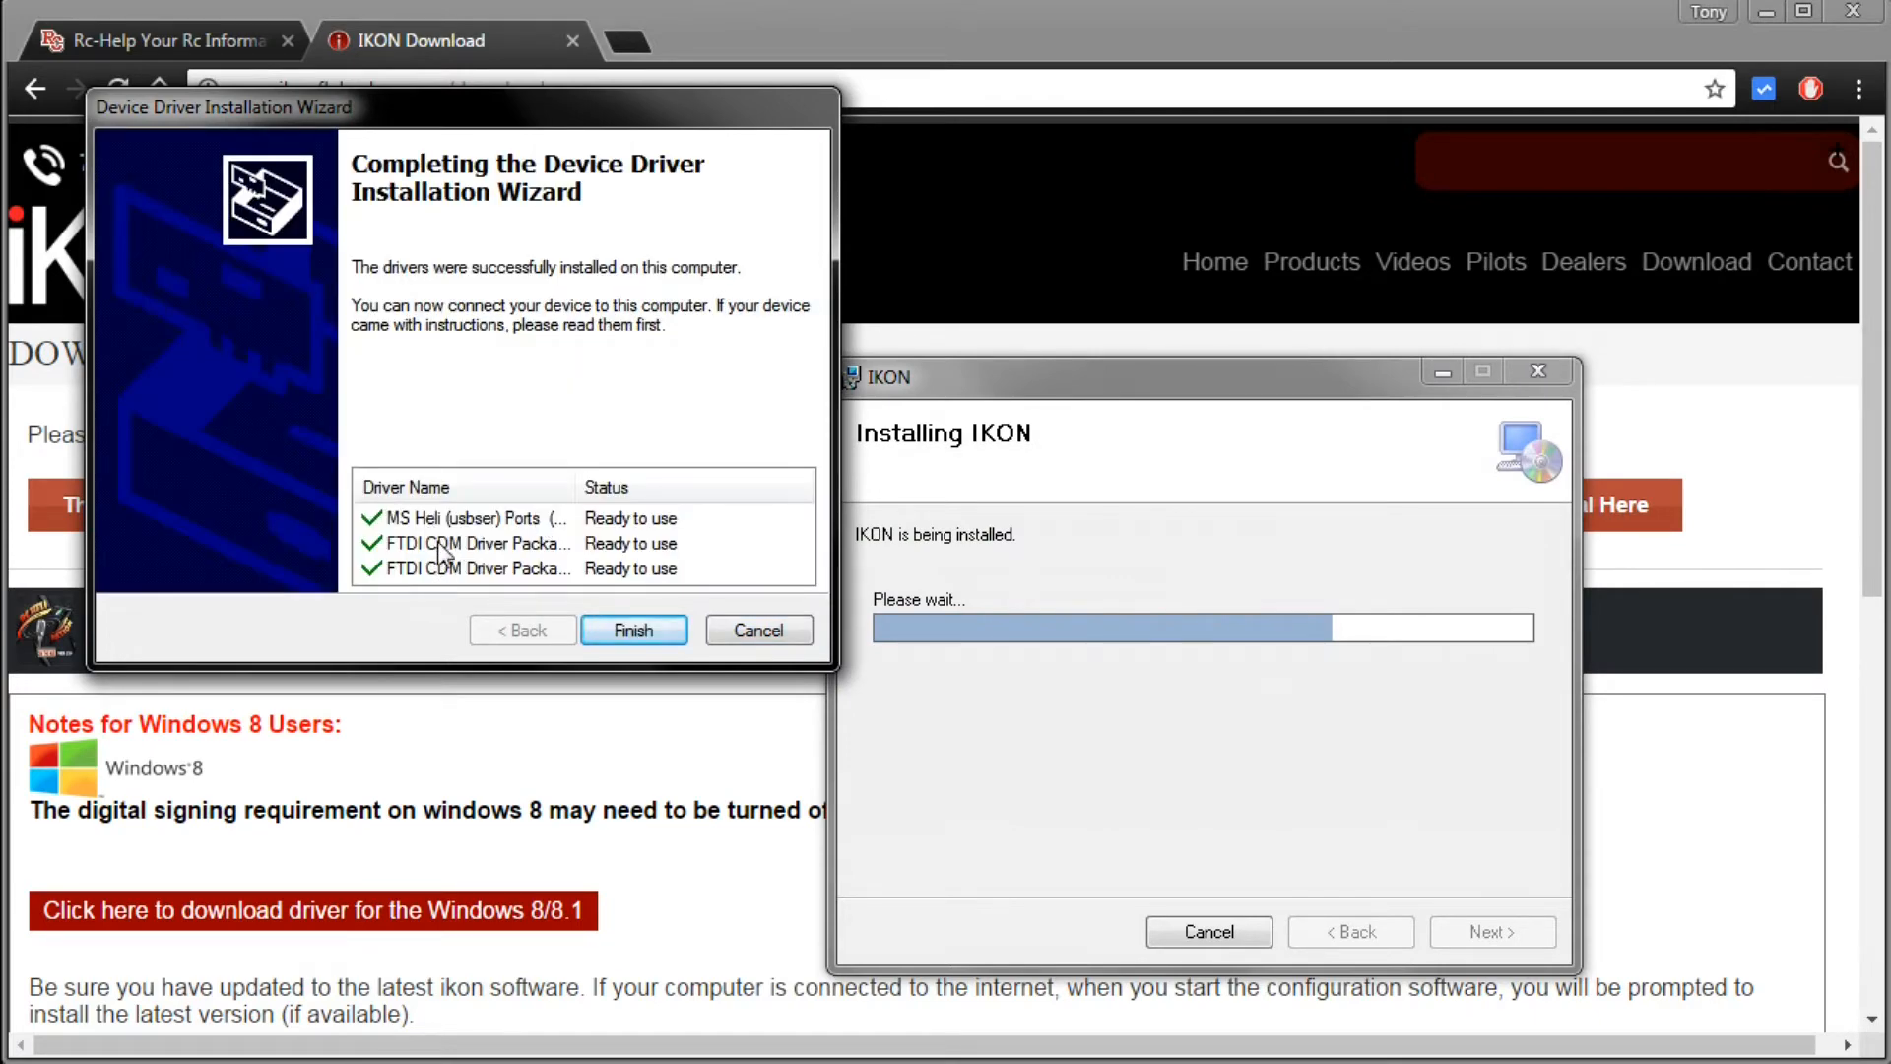
left_click(633, 630)
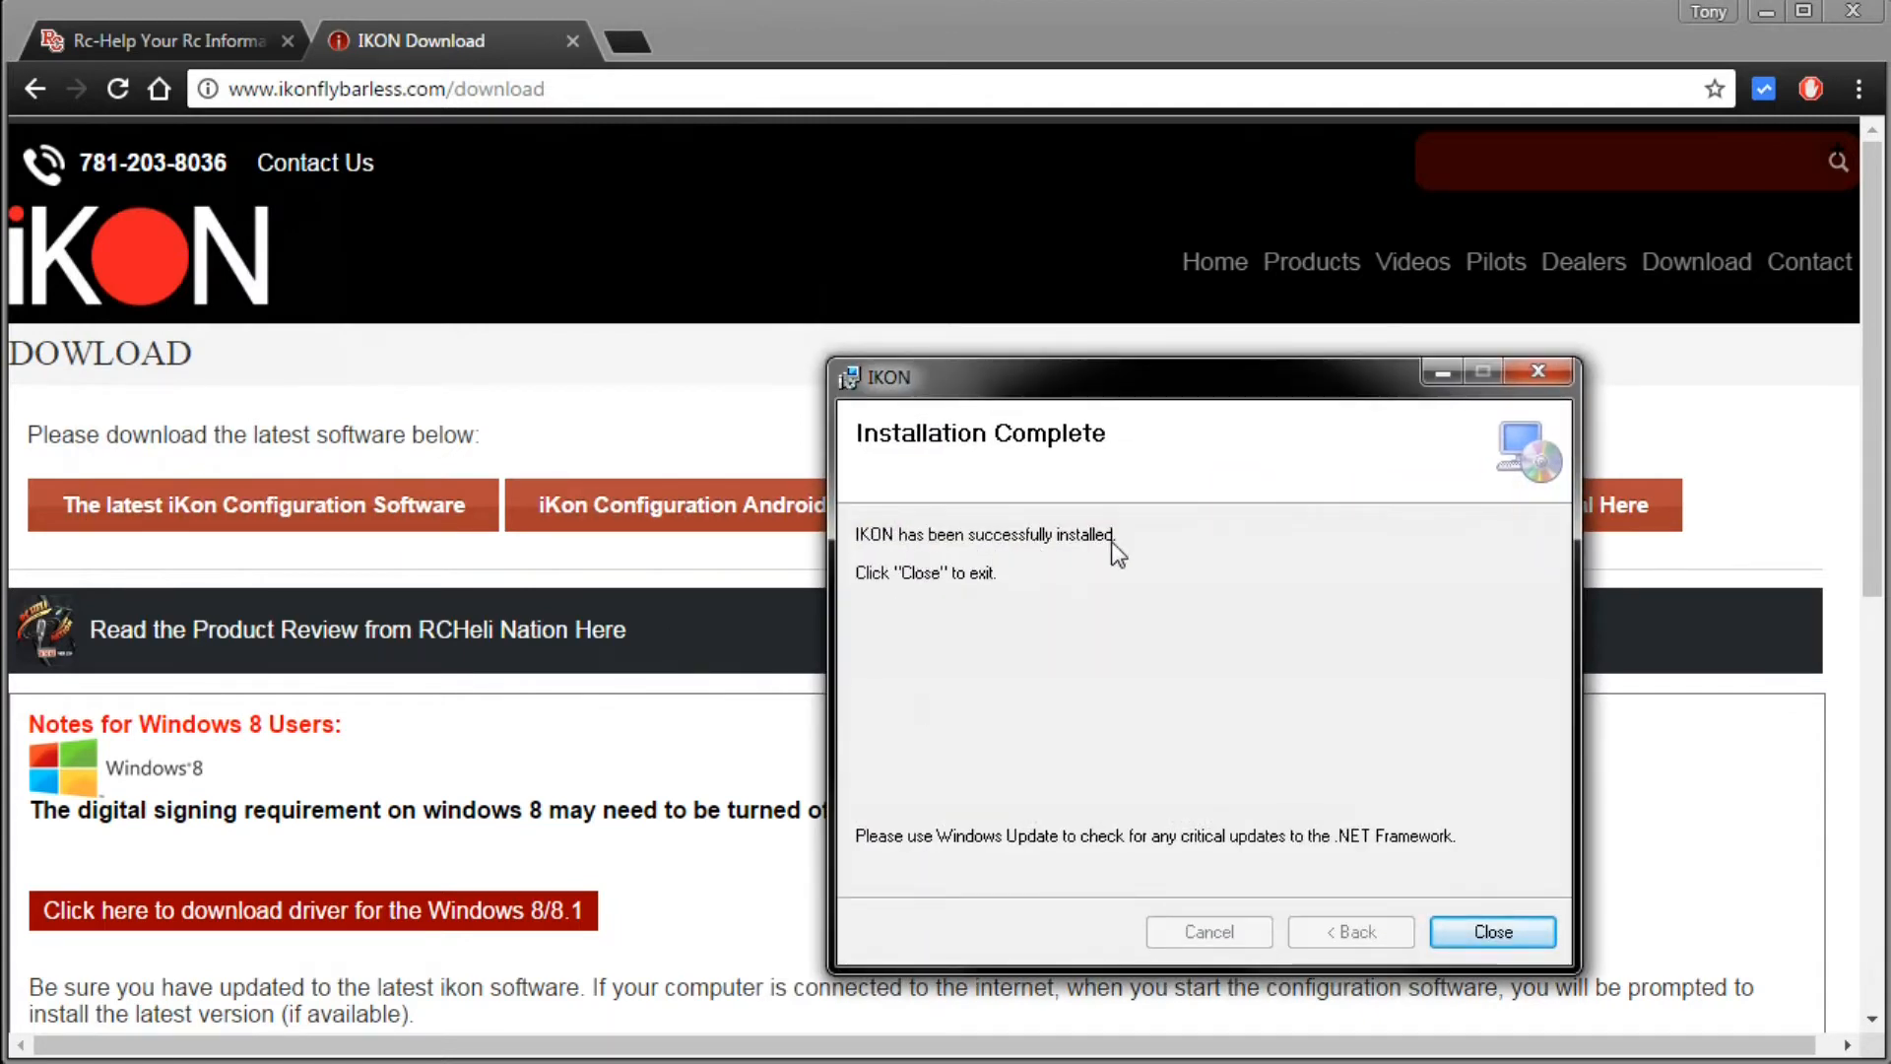
left_click(1491, 932)
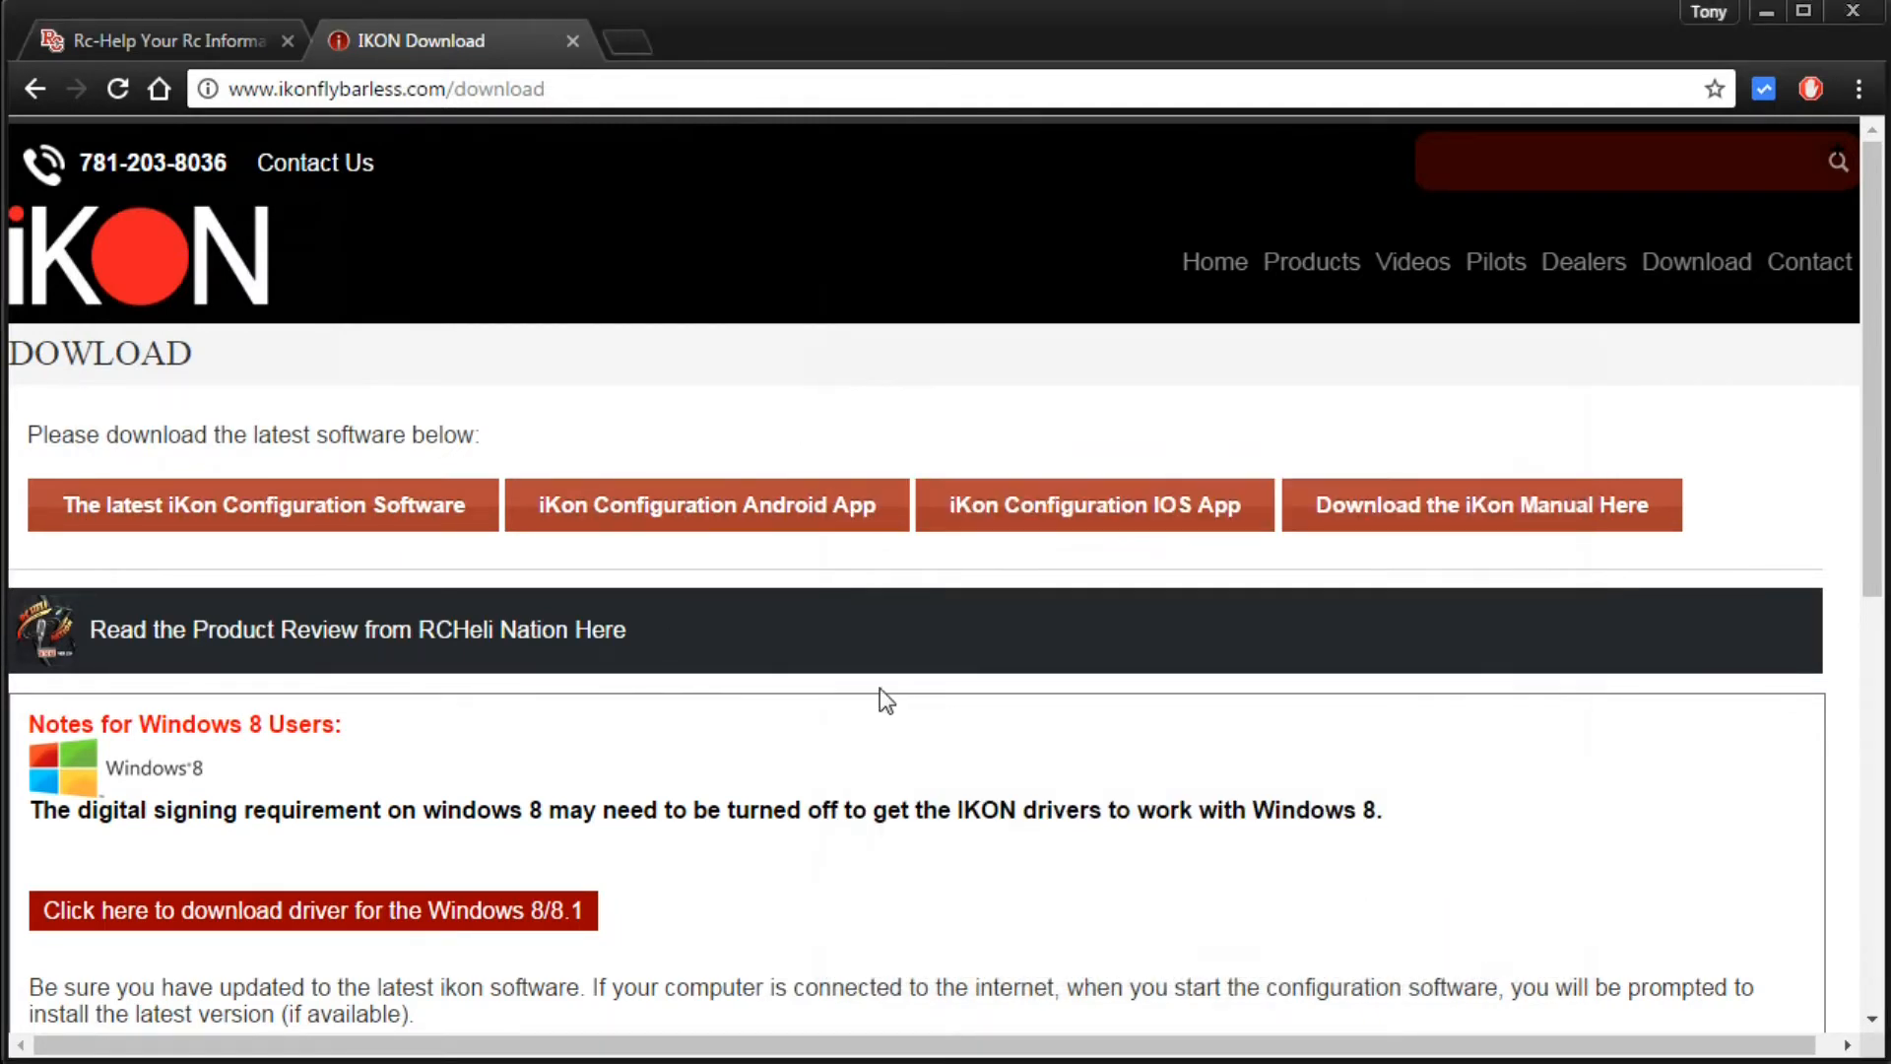
mouse_move(832, 703)
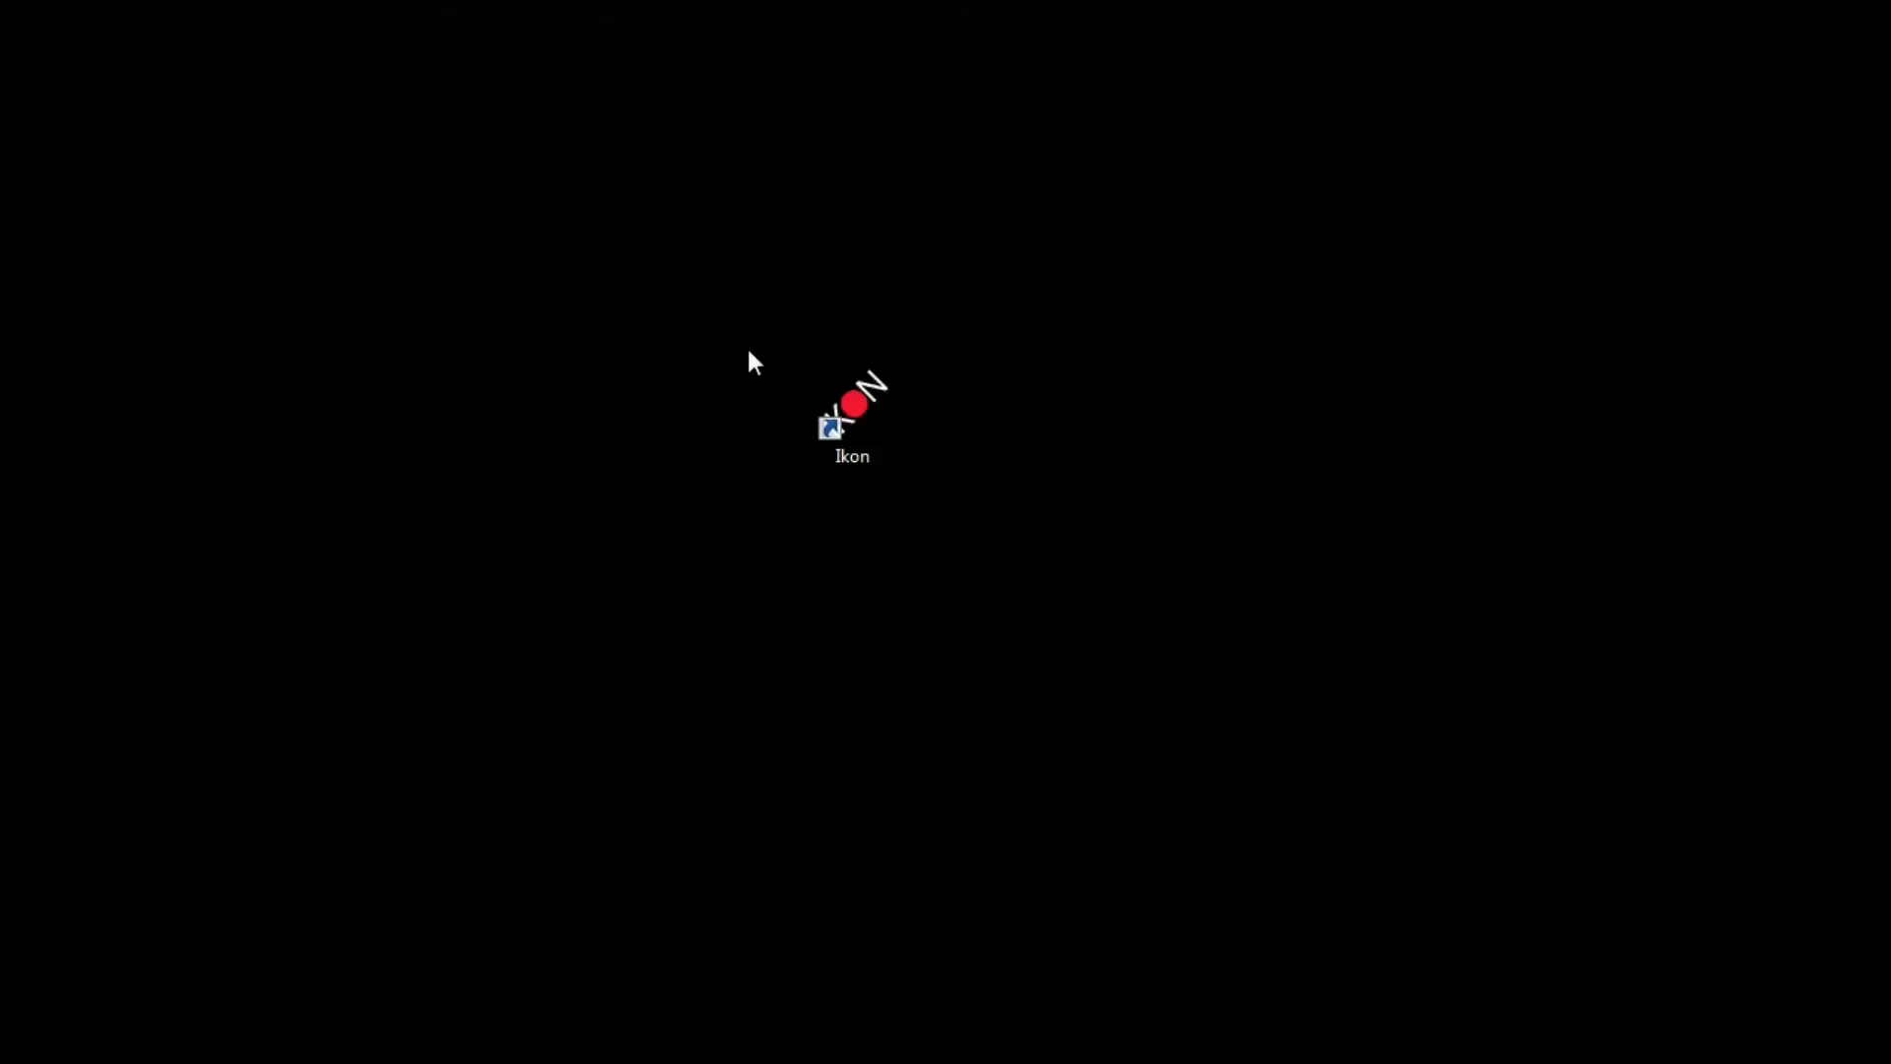
Step: Launch Ikon from its desktop shortcut and acknowledge the new-version update notice
left_click(851, 416)
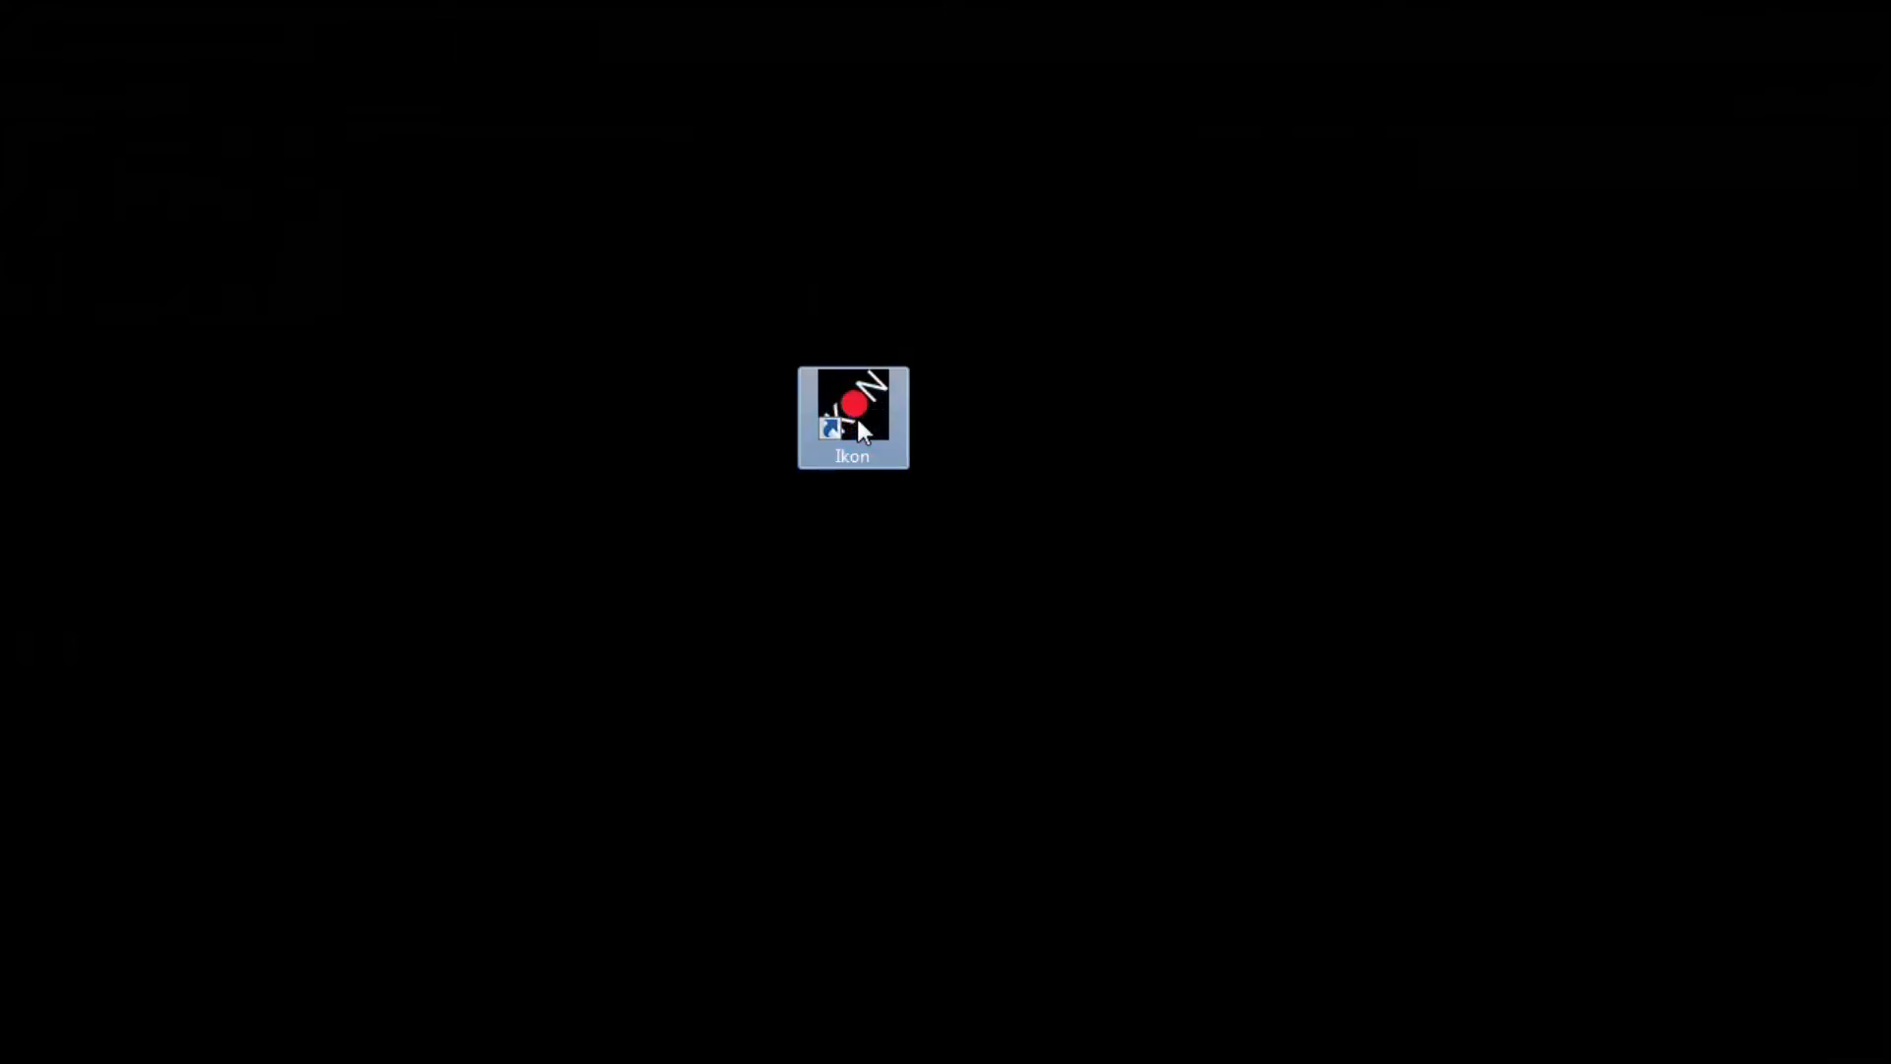
double_click(852, 415)
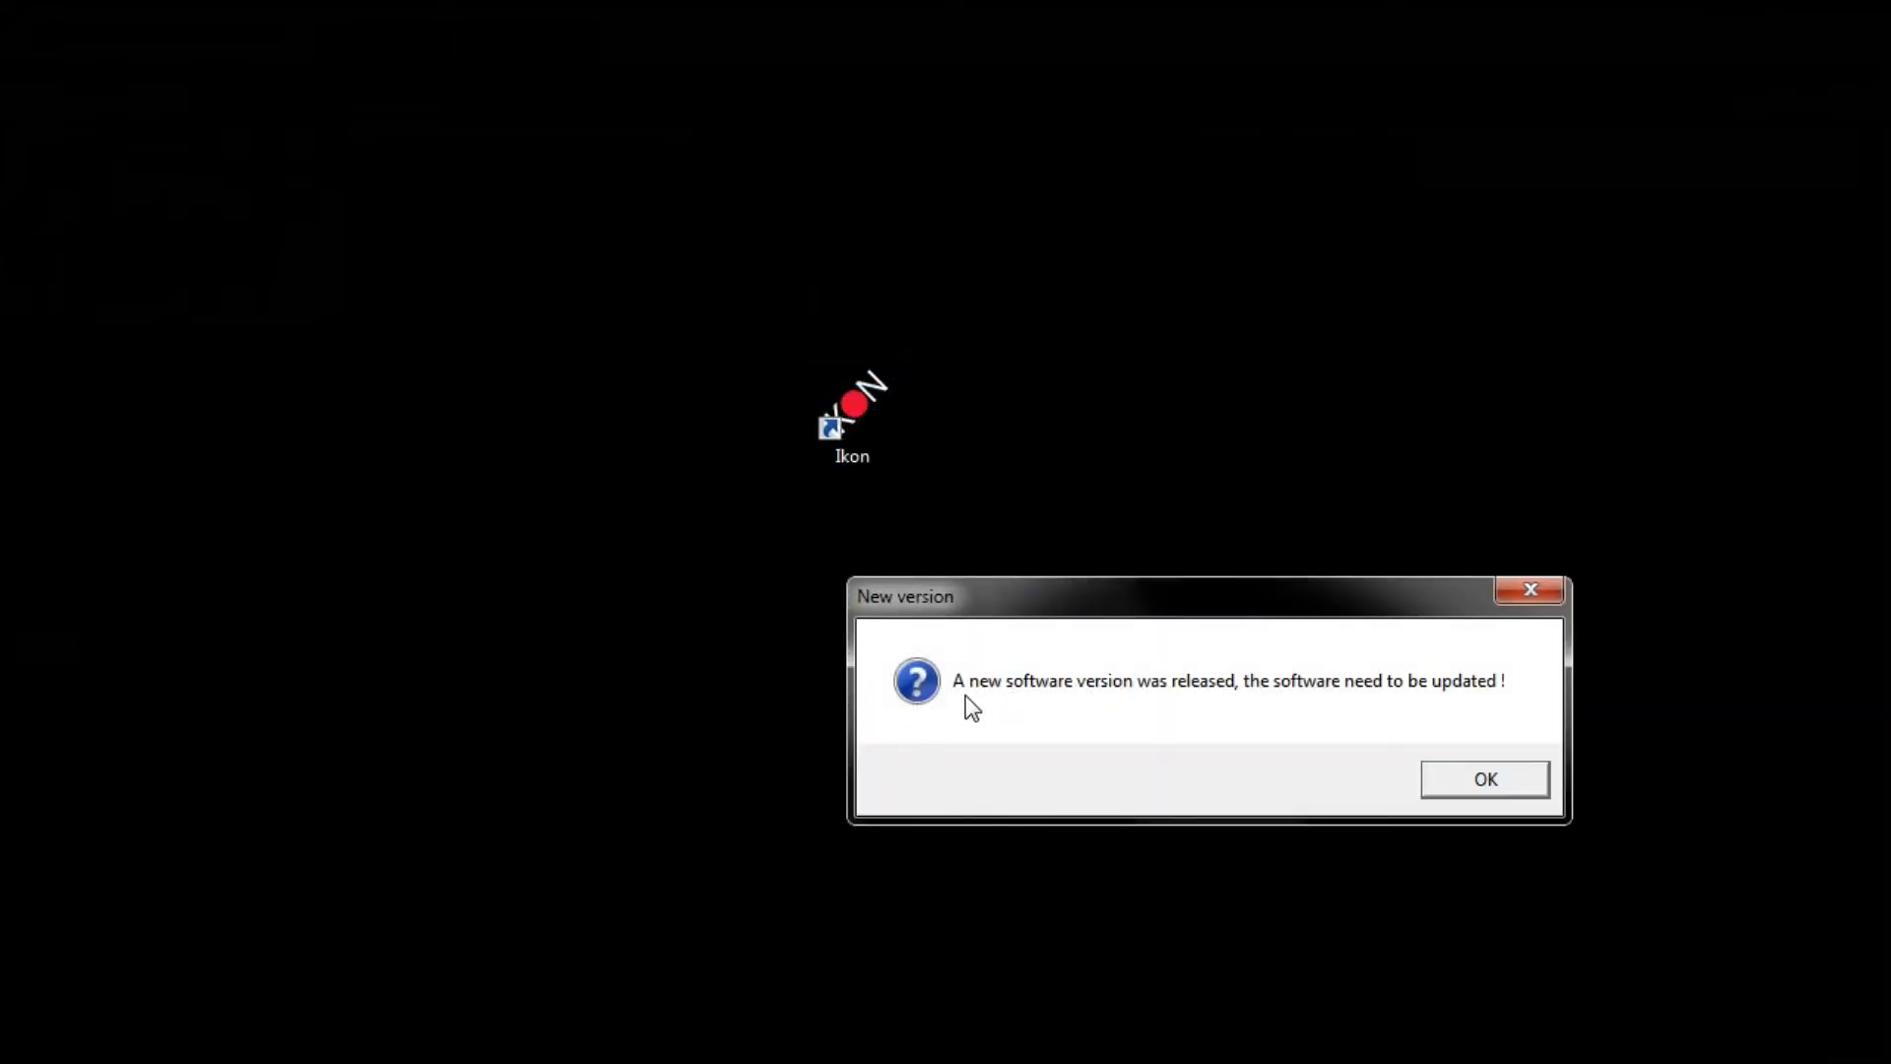
mouse_move(1290, 721)
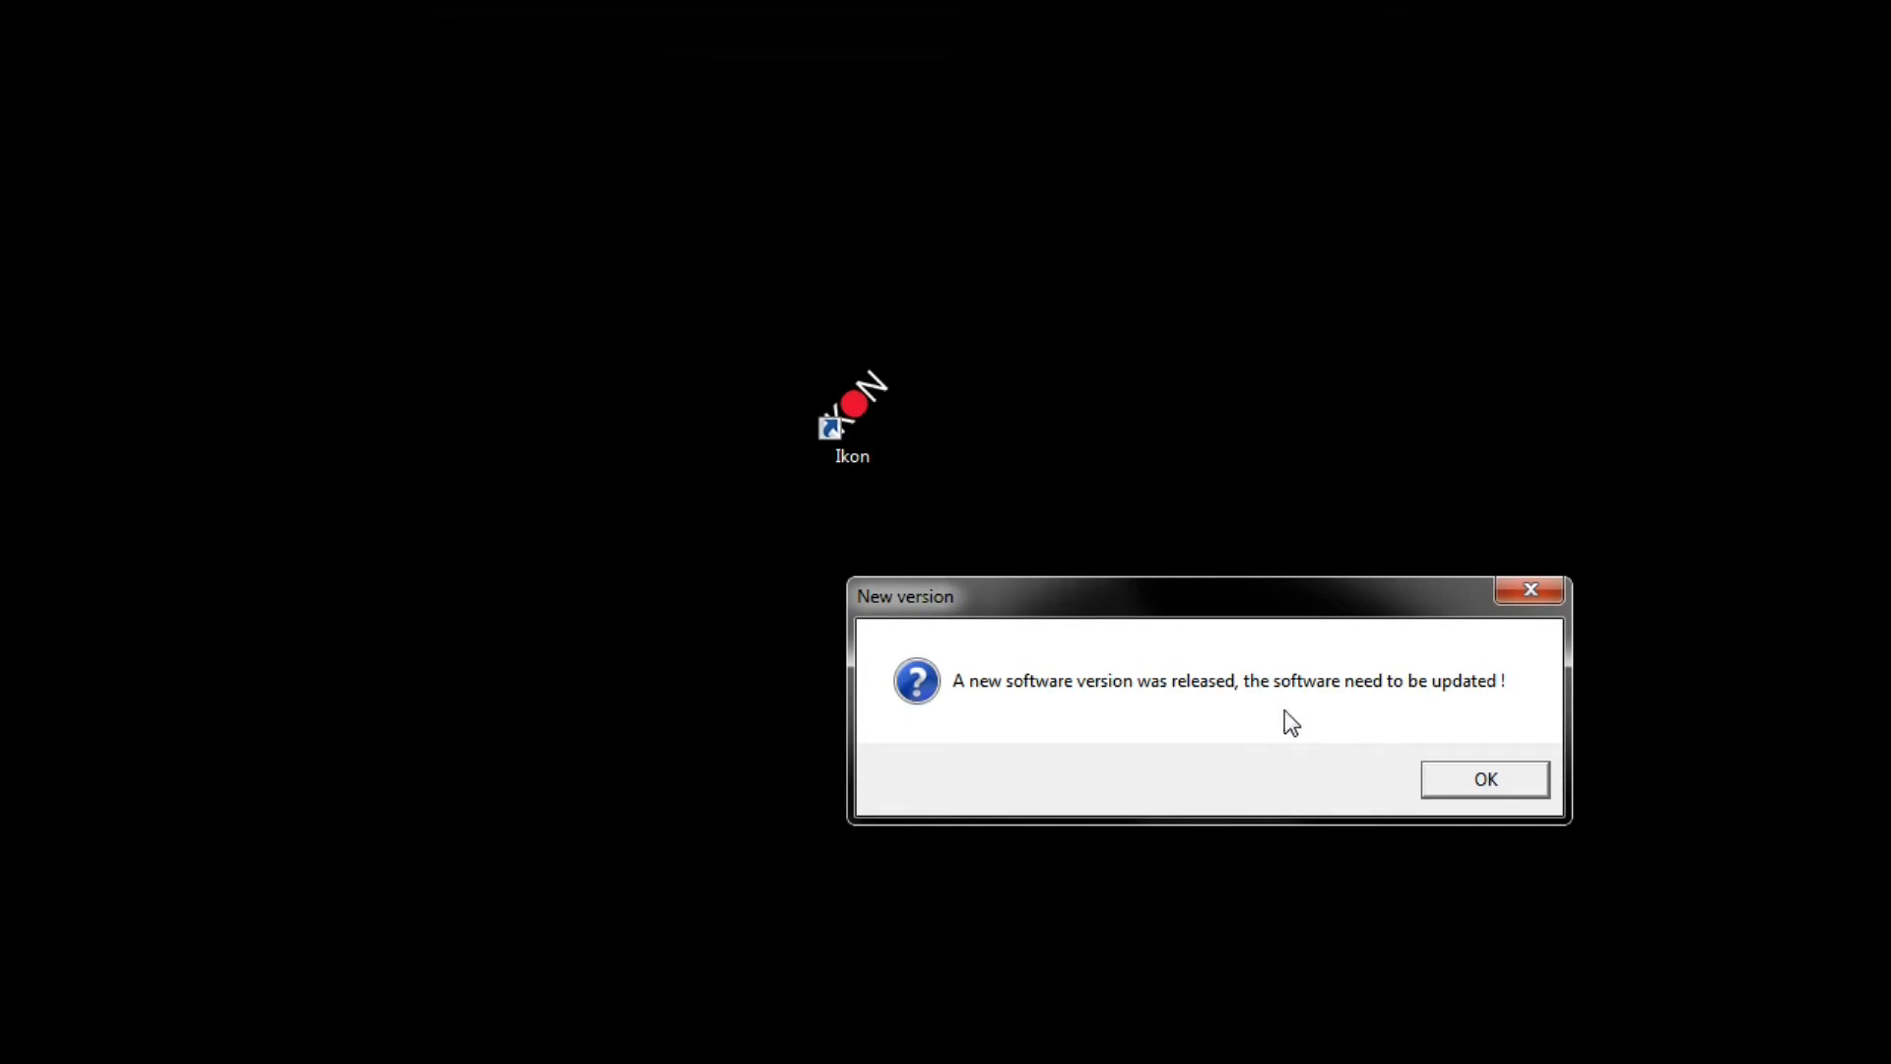
mouse_move(1266, 706)
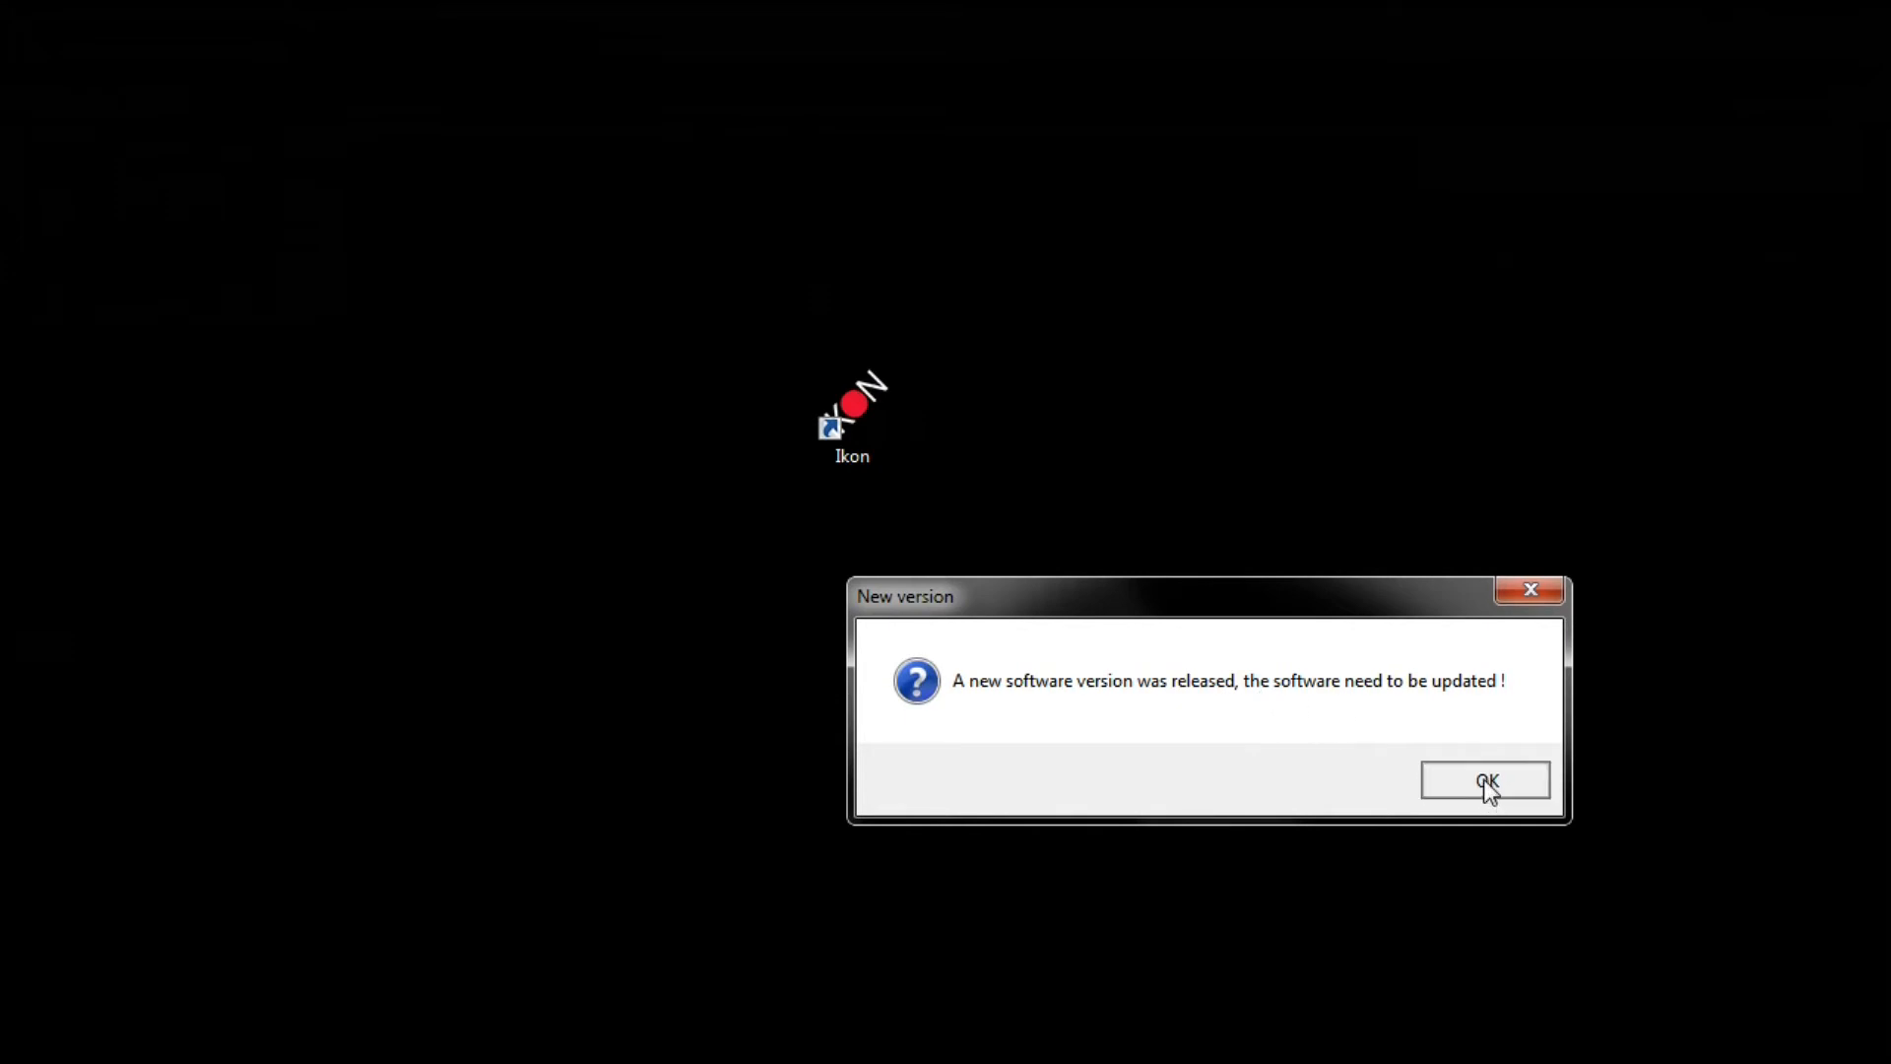
left_click(1485, 780)
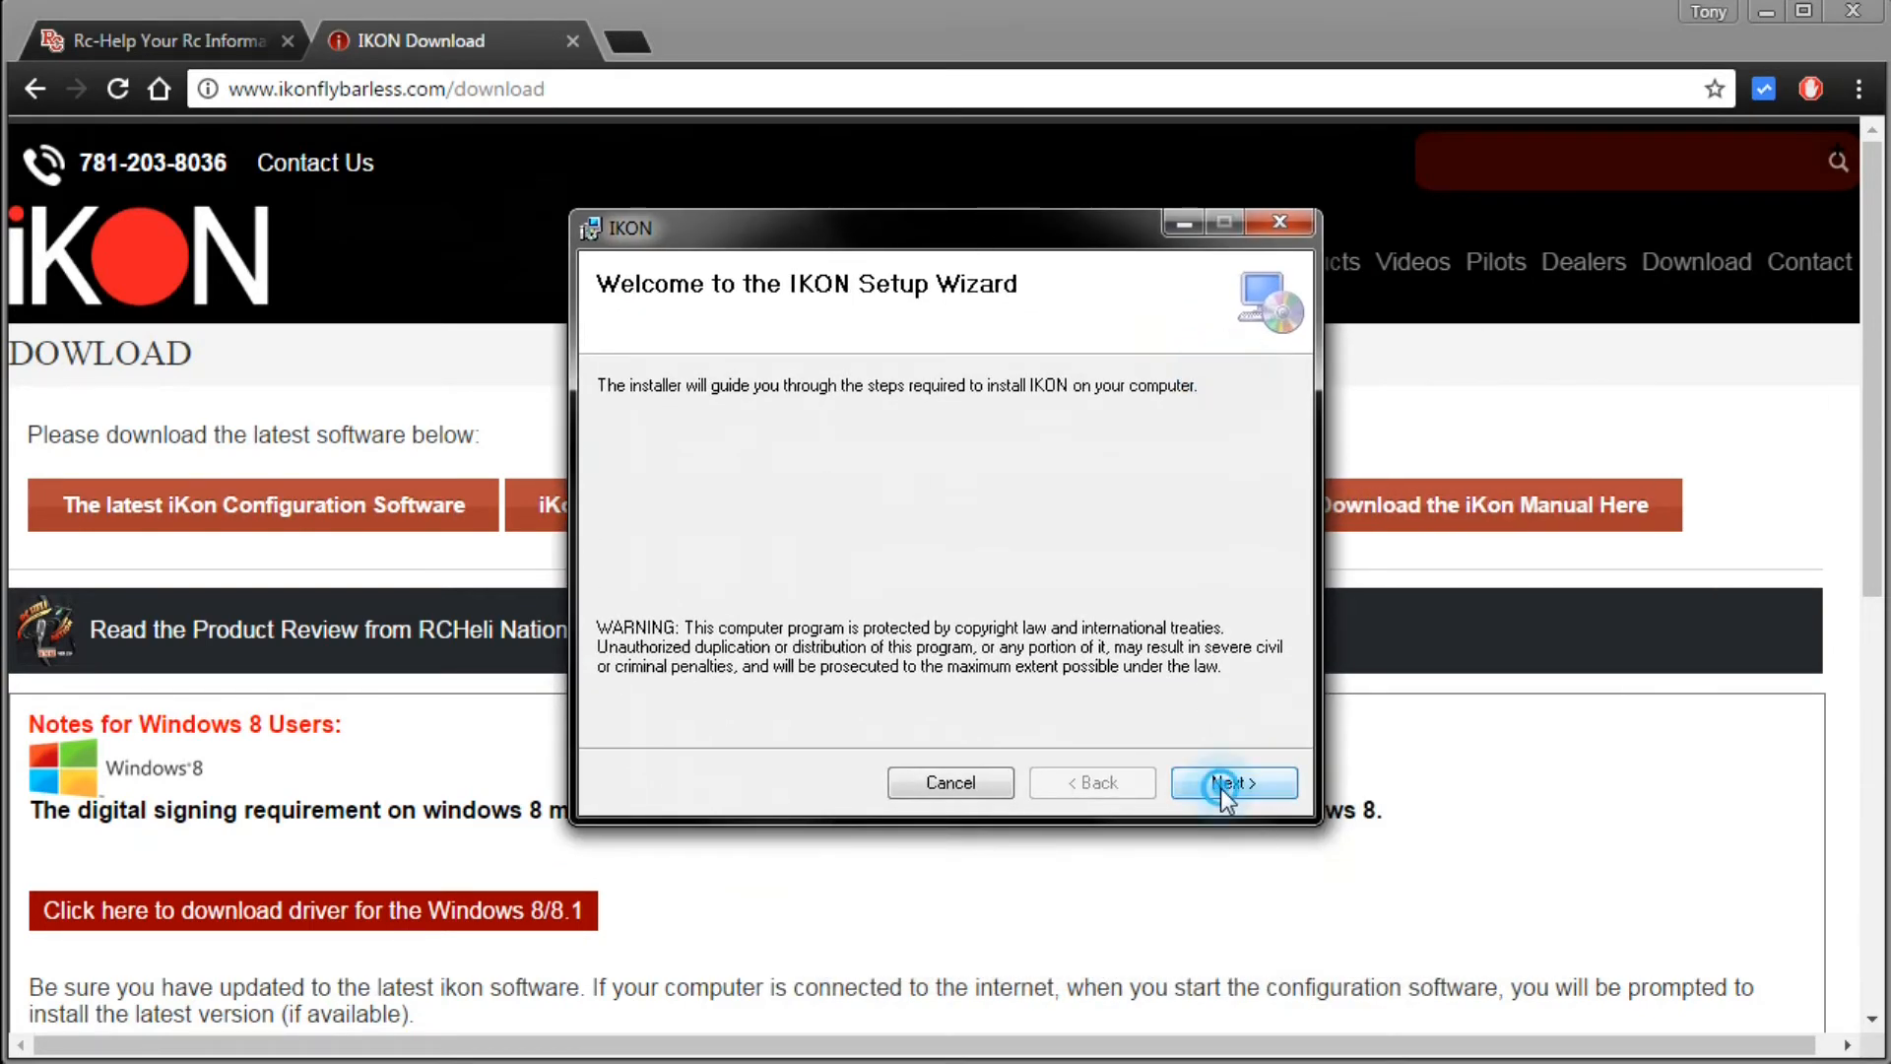
Step: Install the updated IKON software with its device drivers and close the completed installer
left_click(1233, 782)
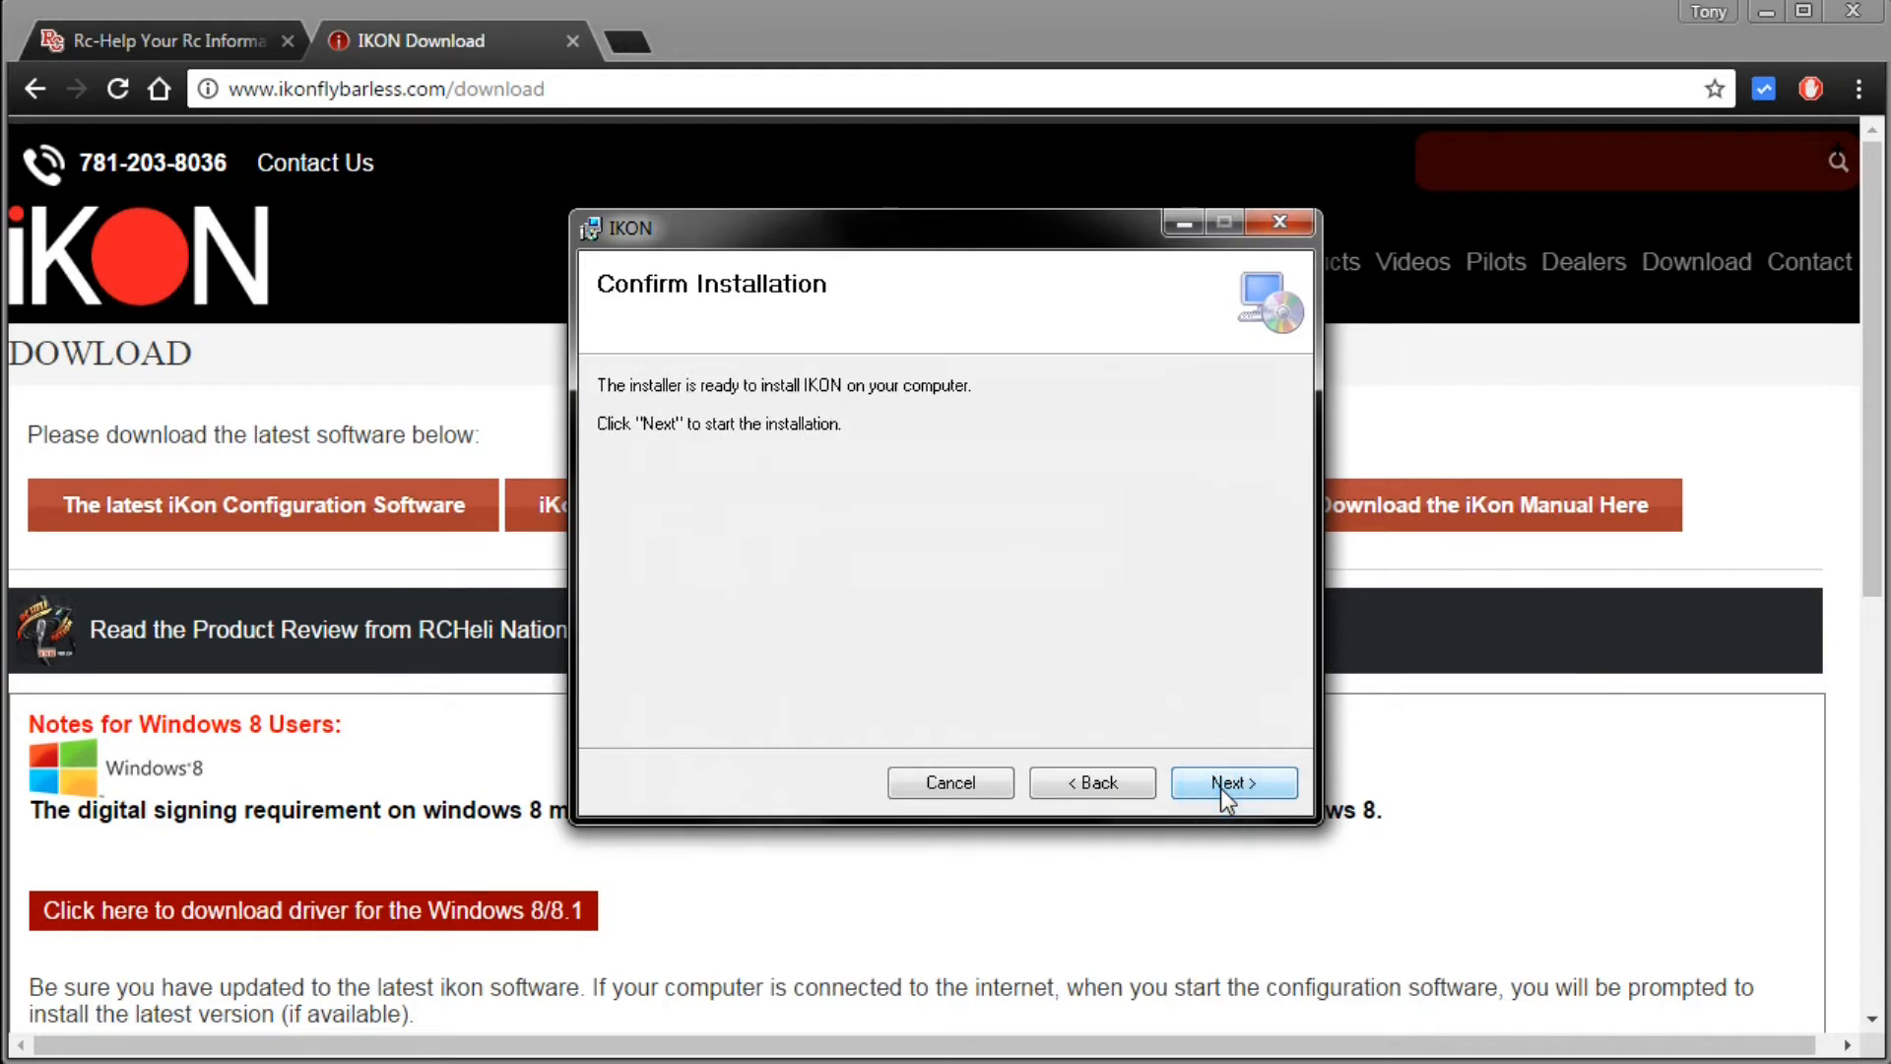
left_click(1231, 782)
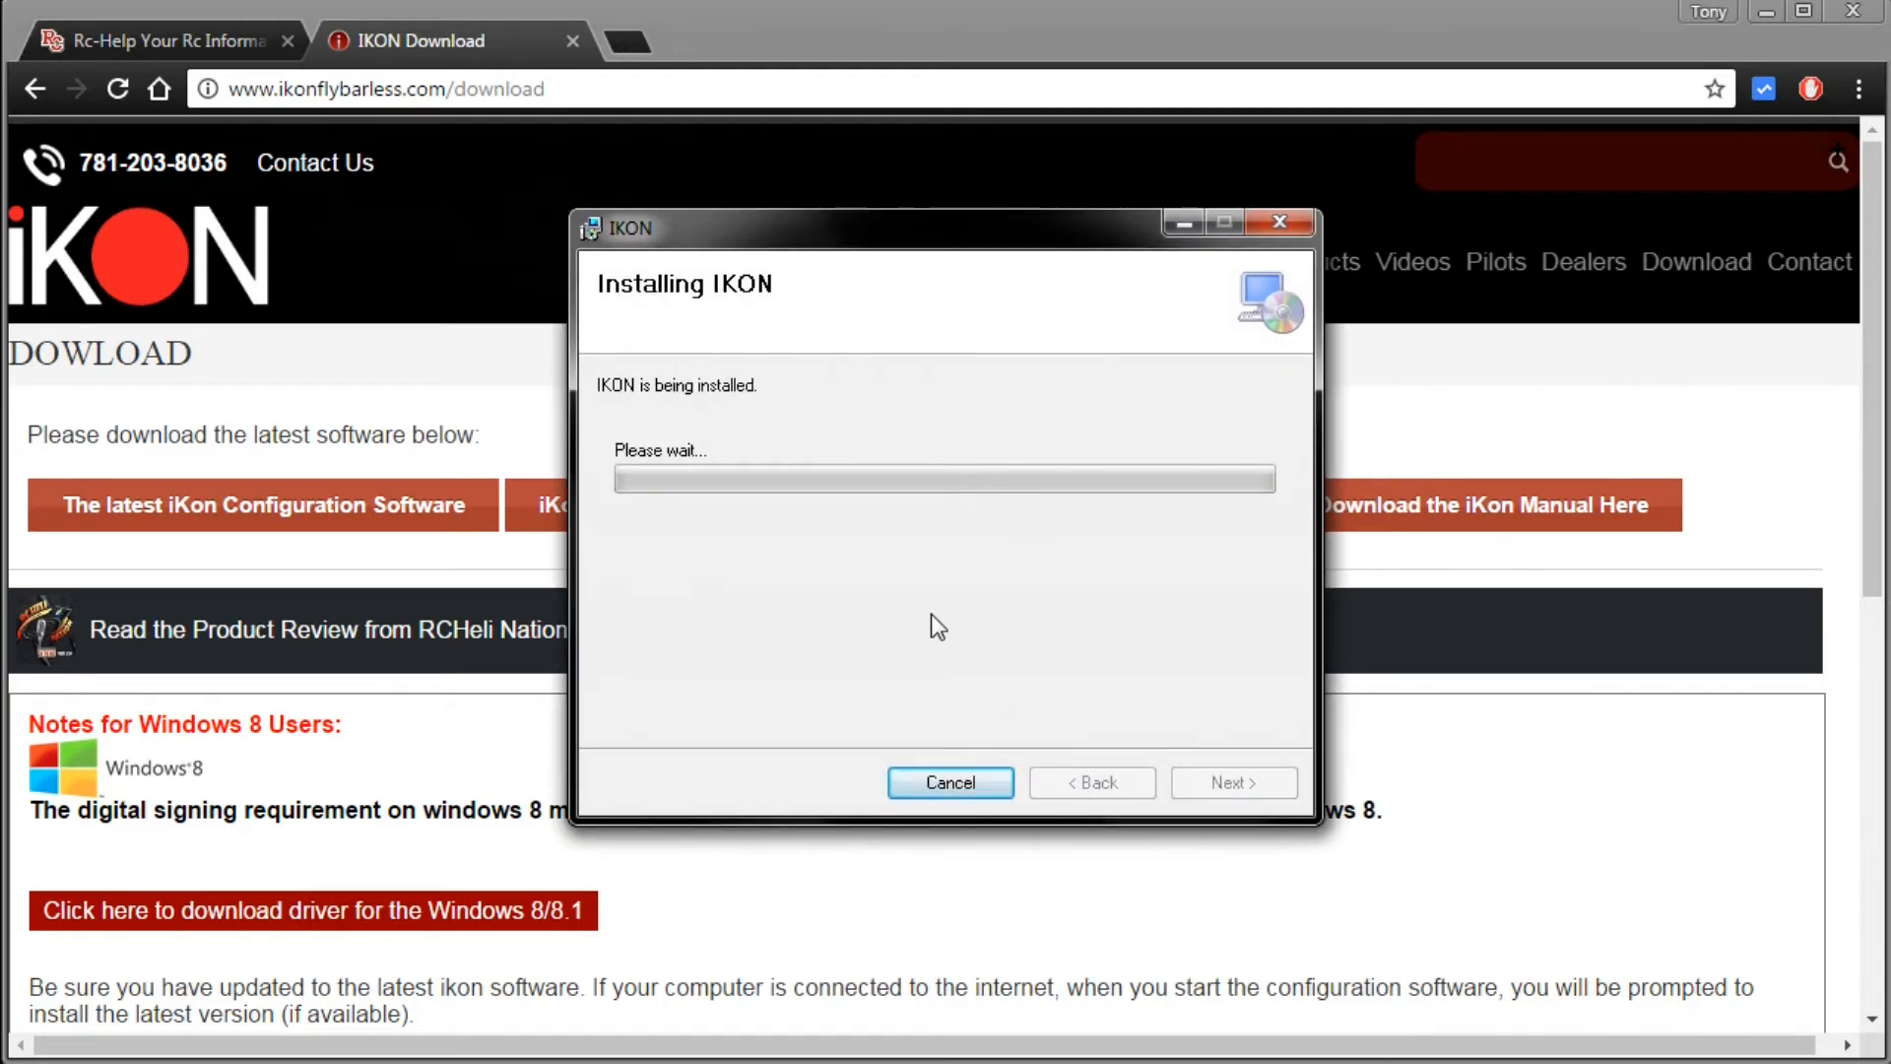
mouse_move(1065, 579)
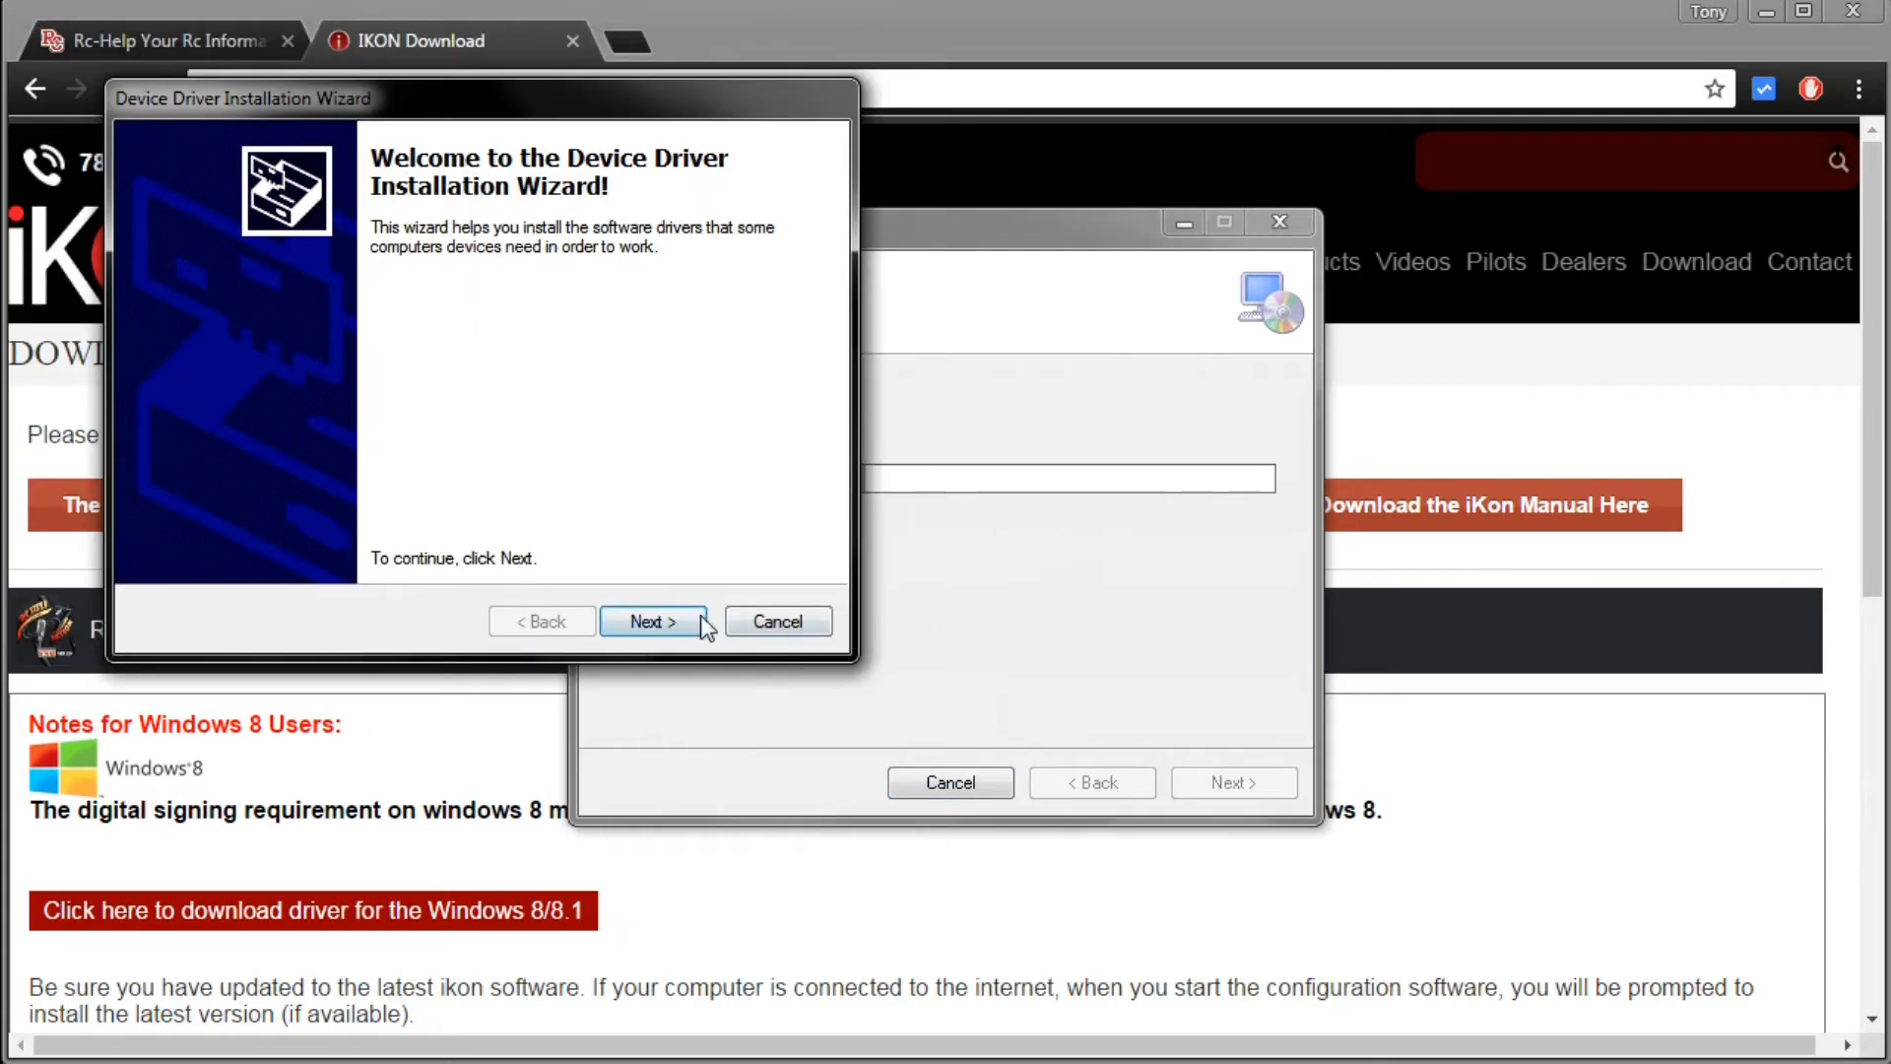
left_click(648, 621)
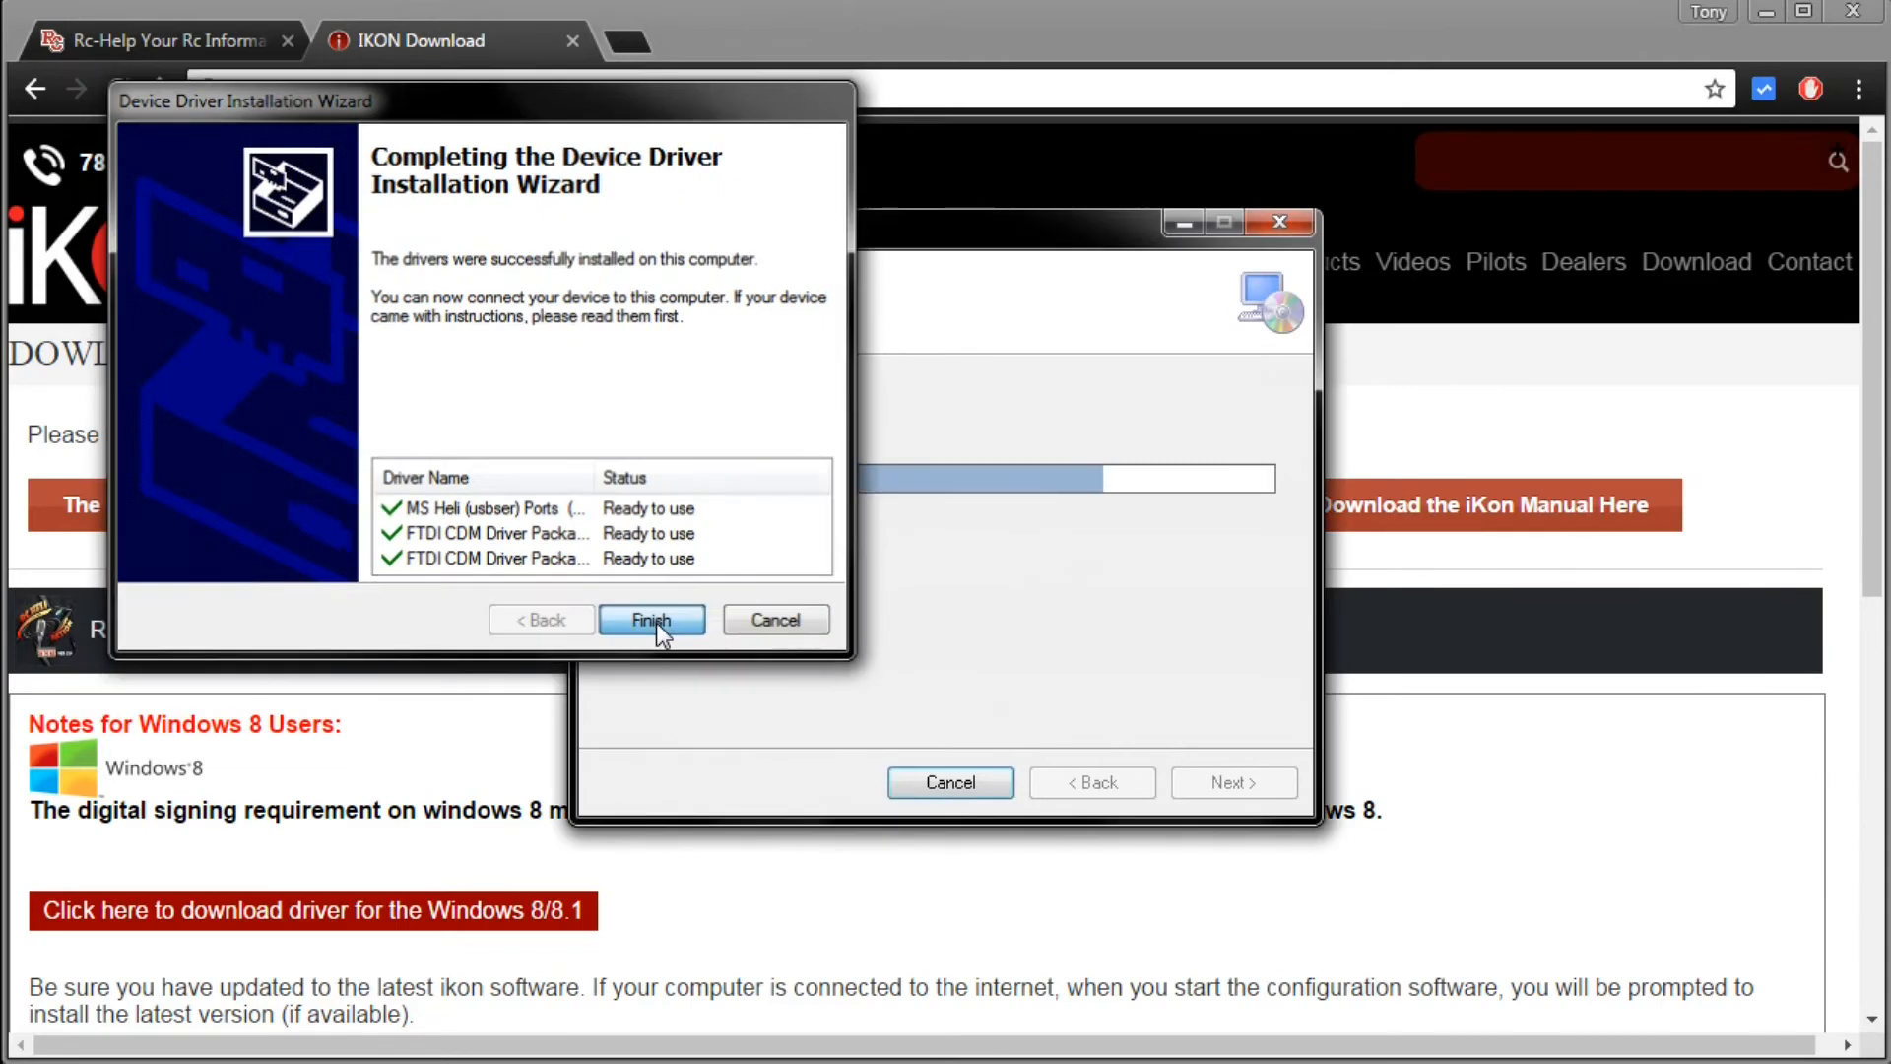
left_click(652, 618)
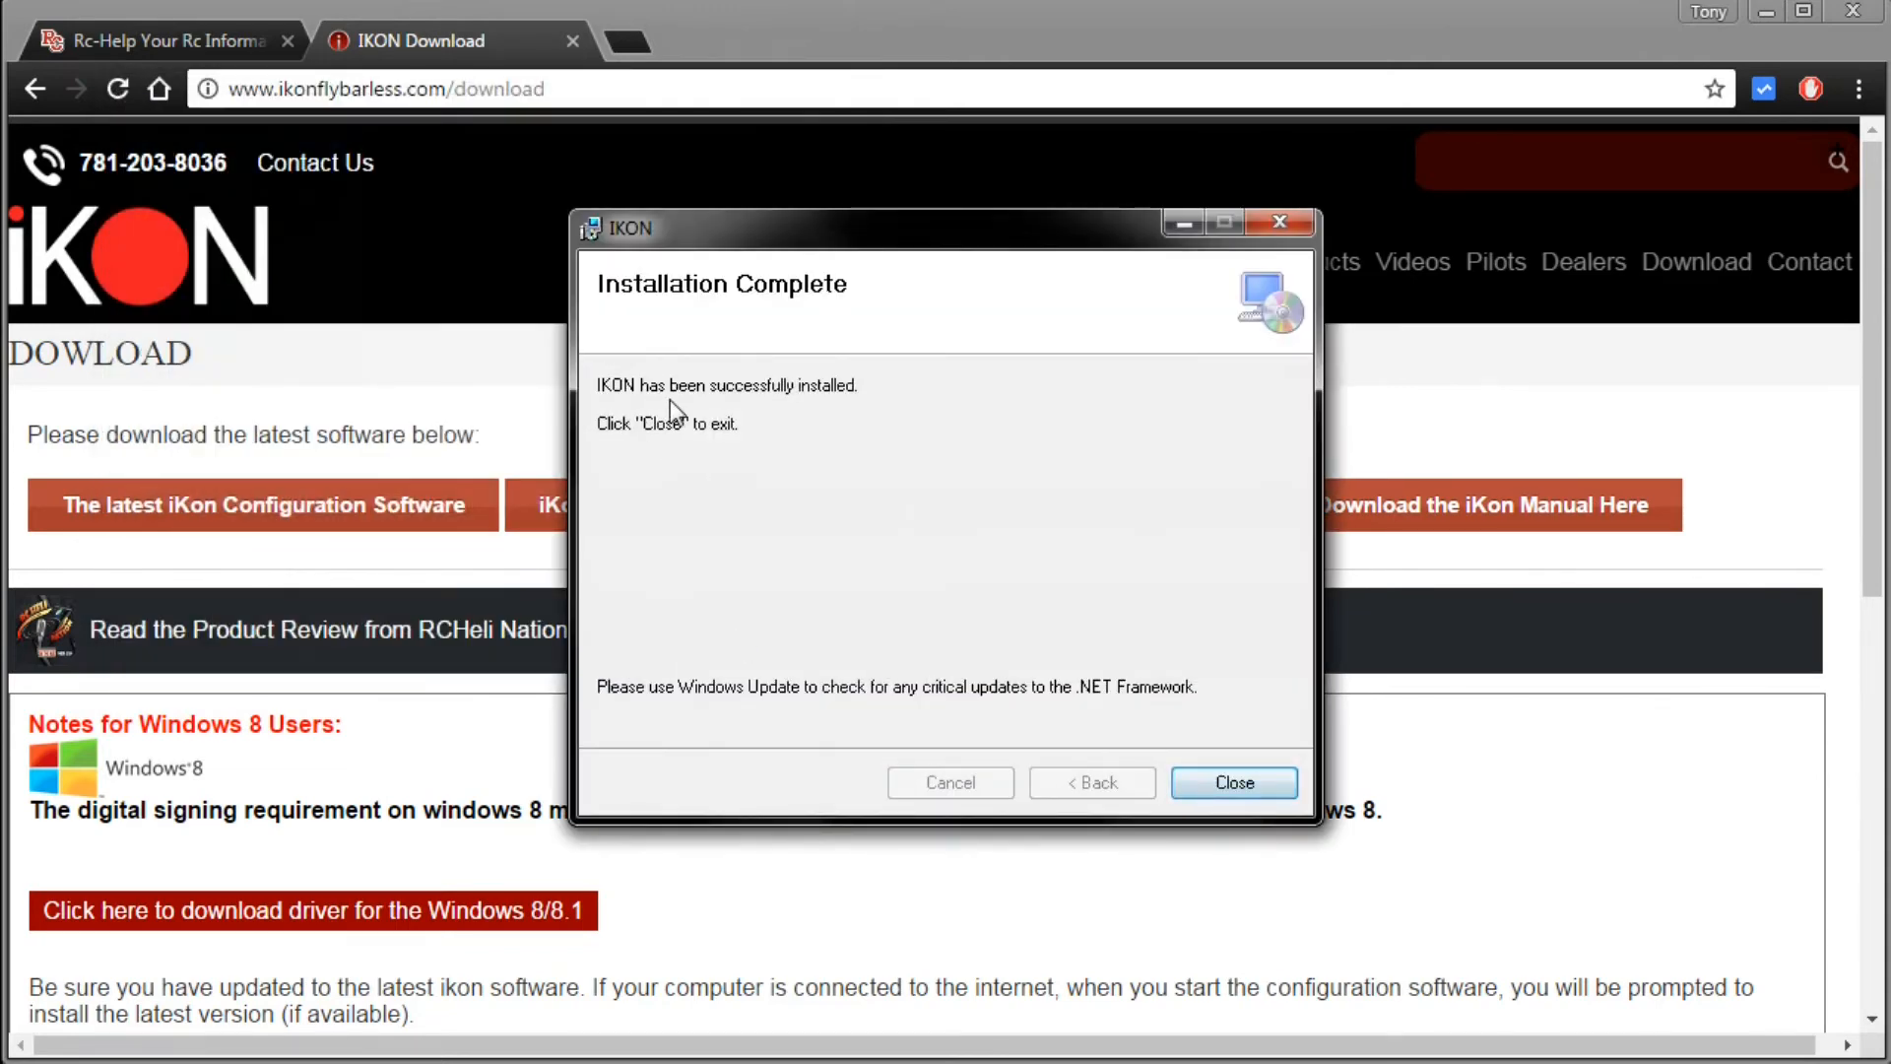
left_click(1231, 782)
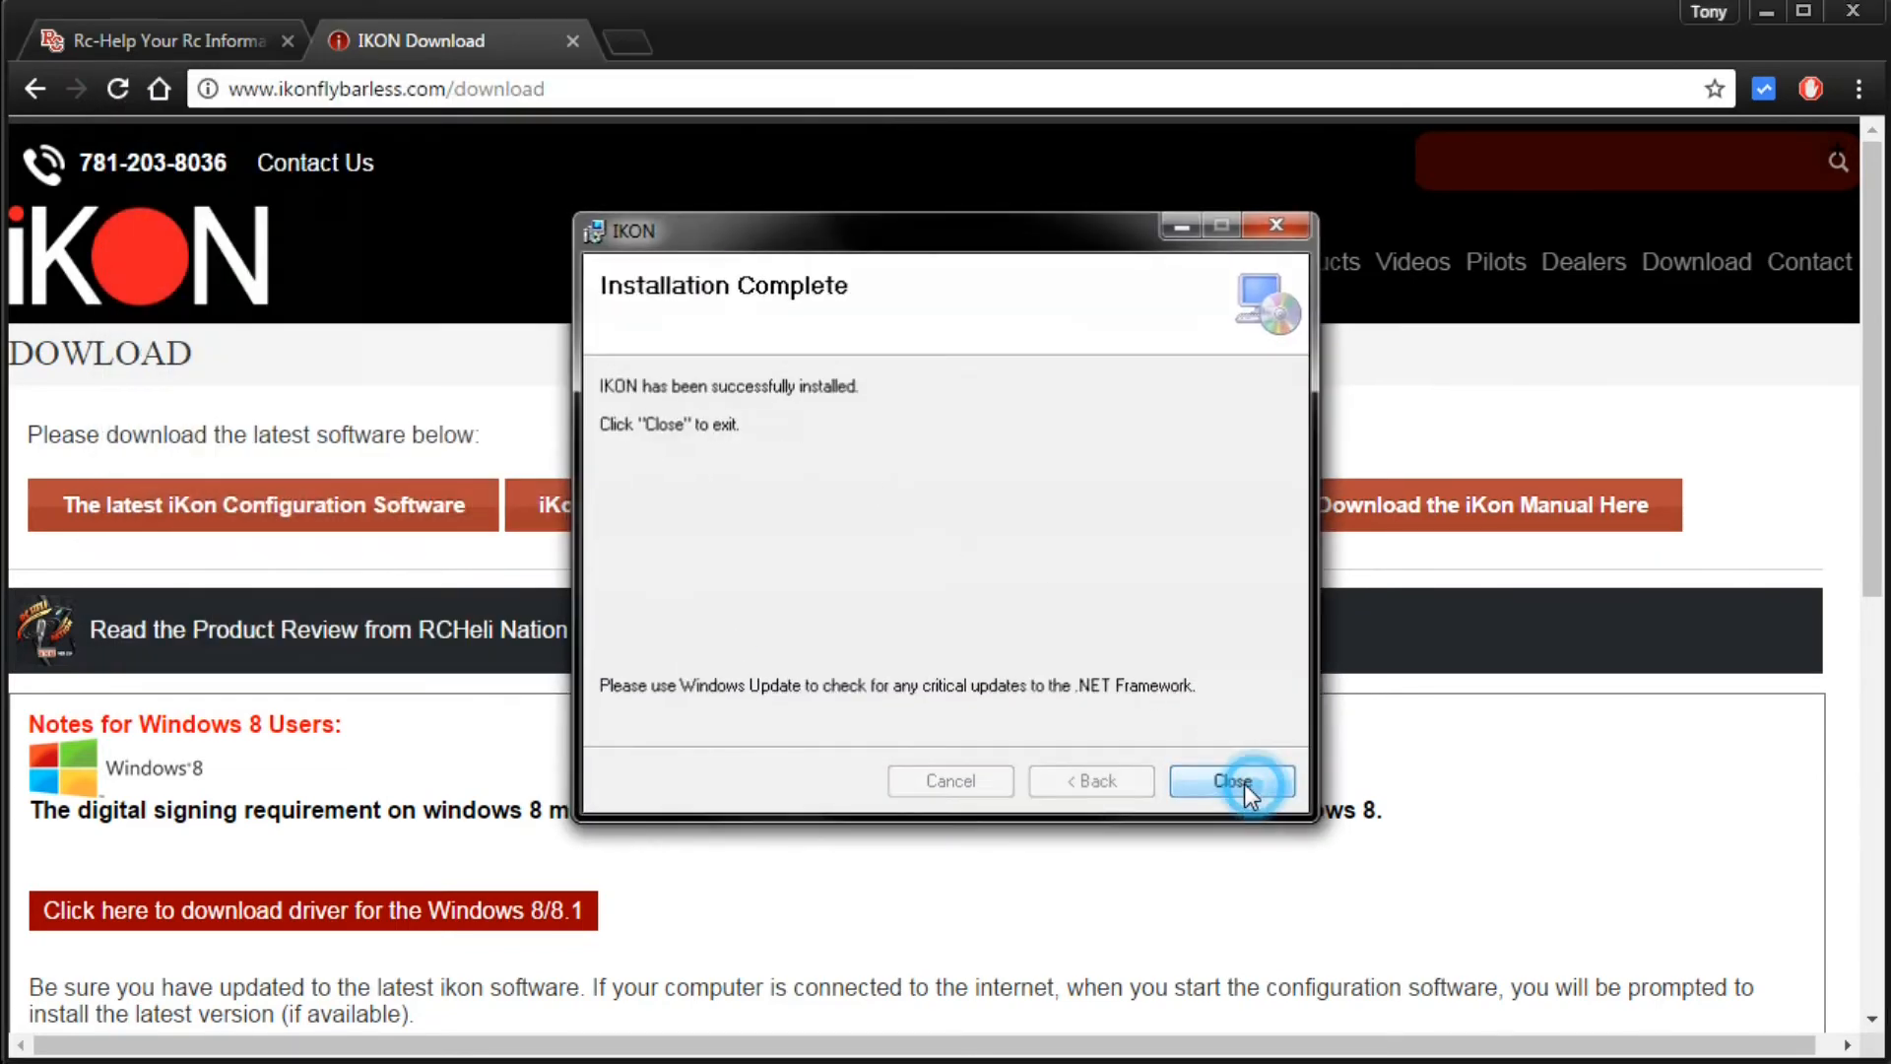
Step: Start iKON in Demo Mode with no unit connected and choose IKON 2 as the unit type
left_click(1231, 782)
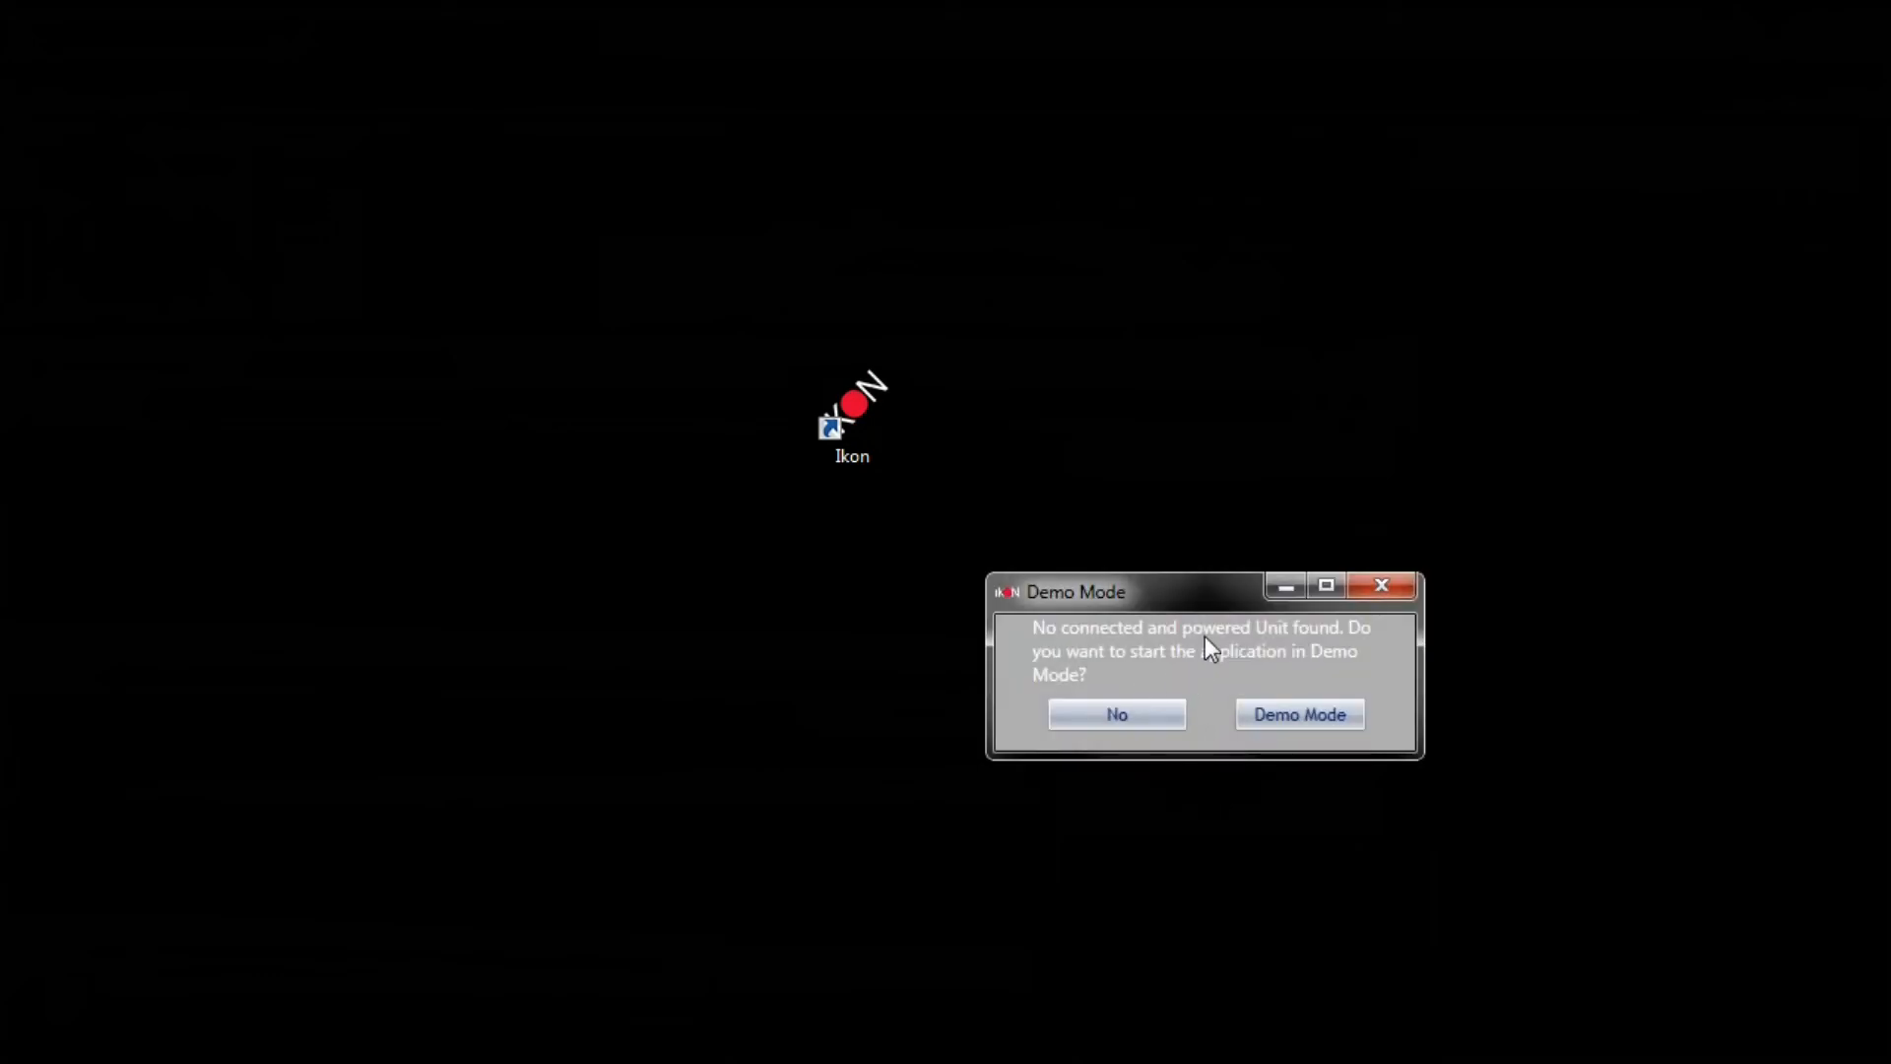
left_click(1113, 713)
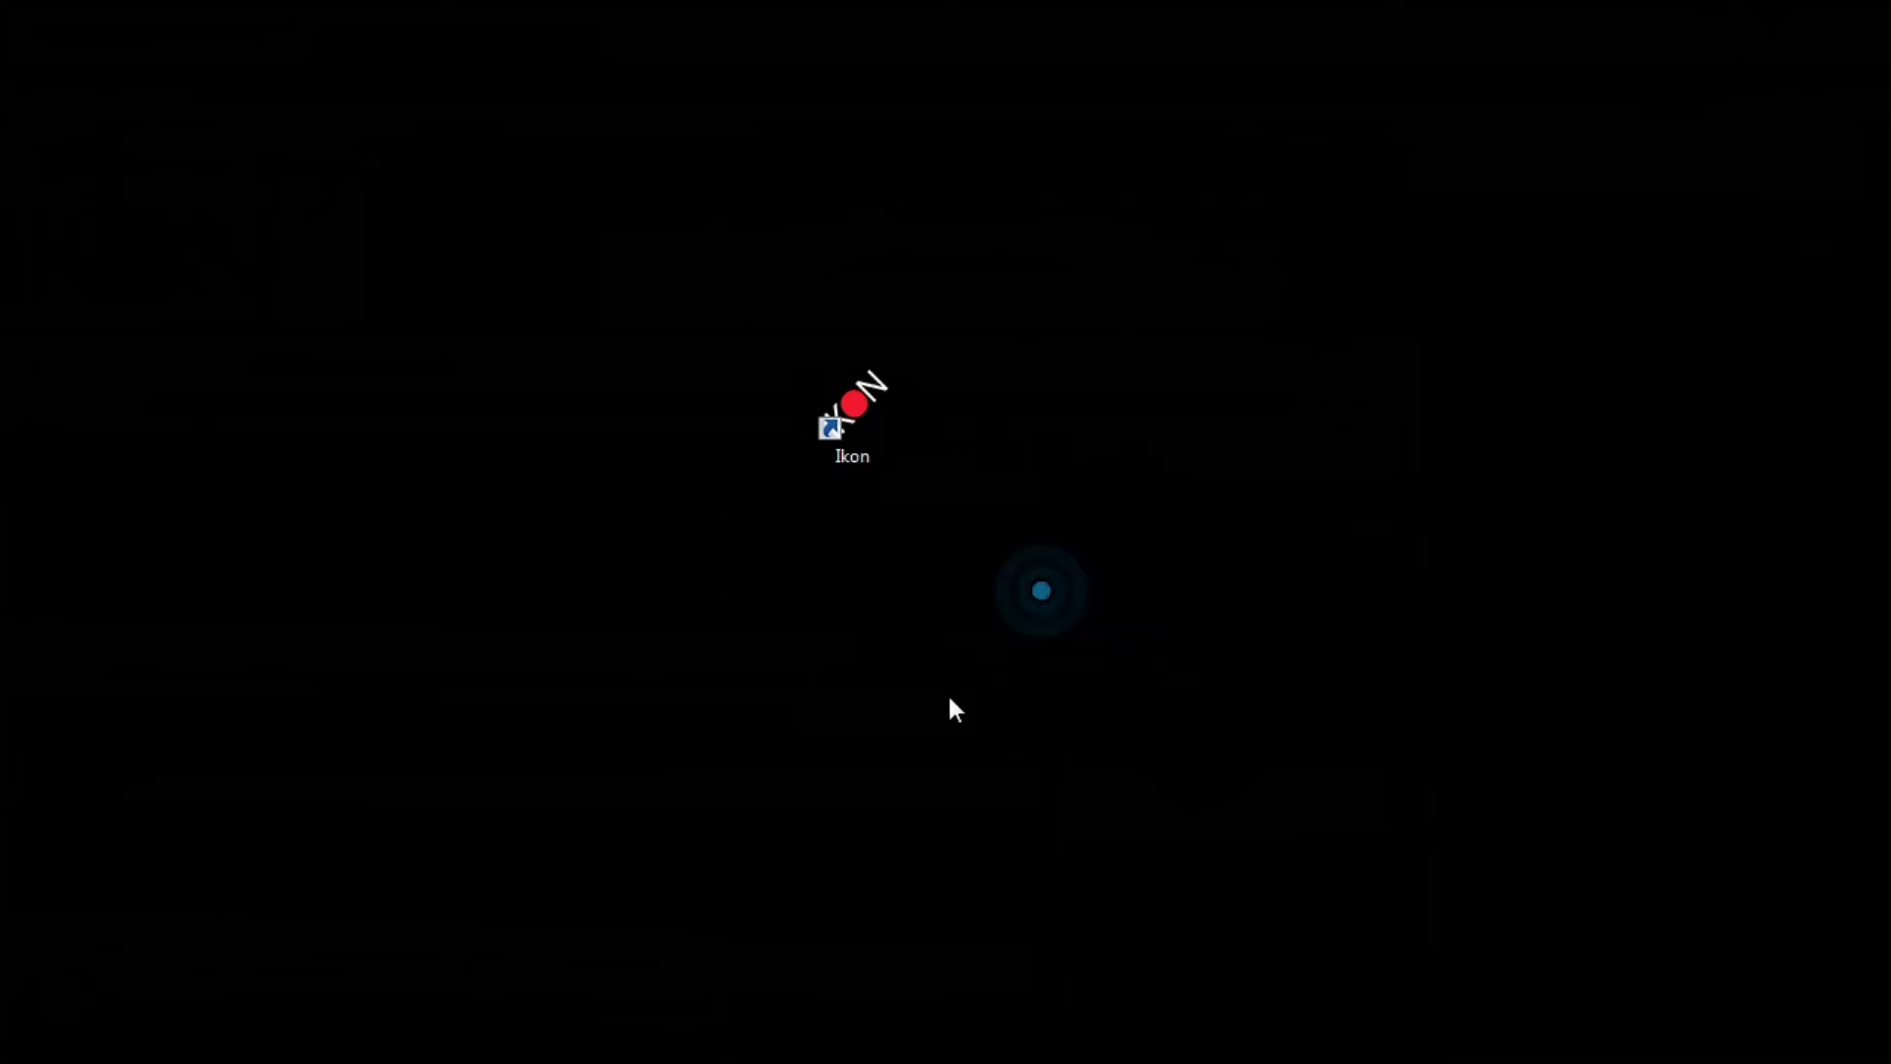
double_click(851, 428)
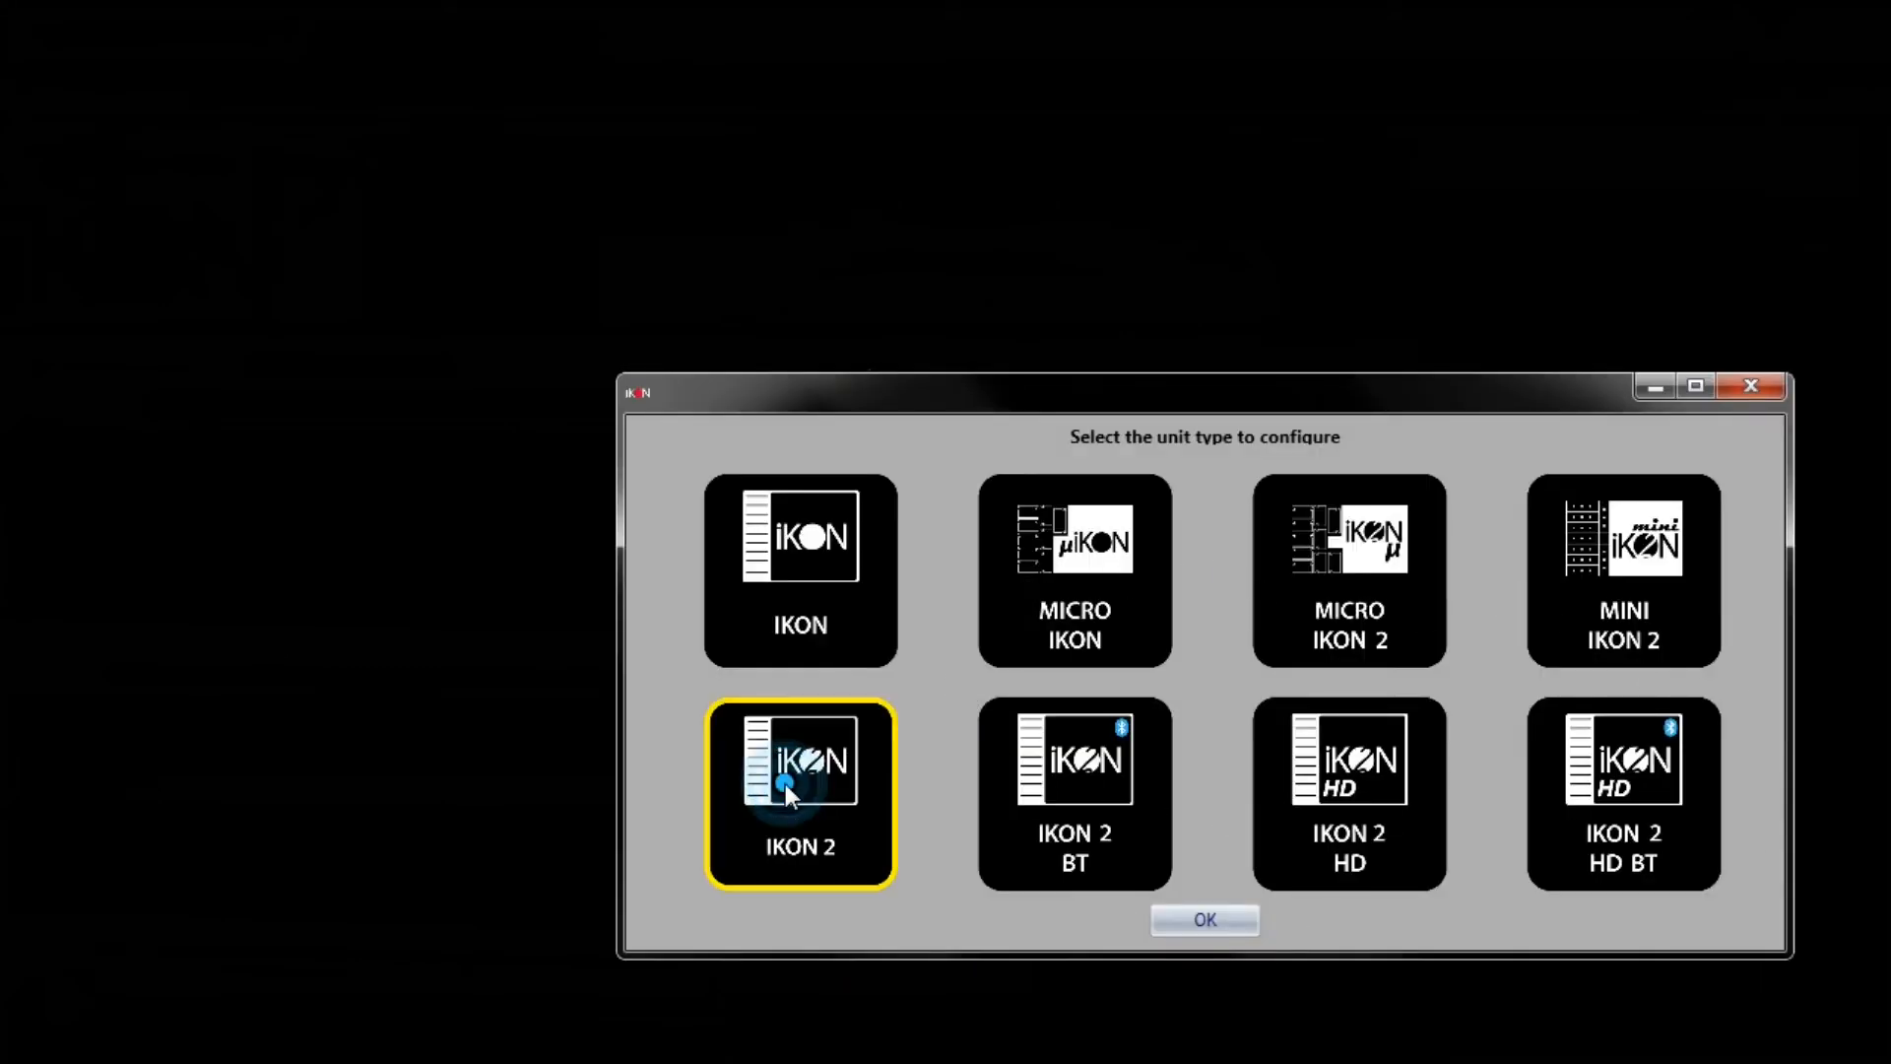
left_click(1202, 920)
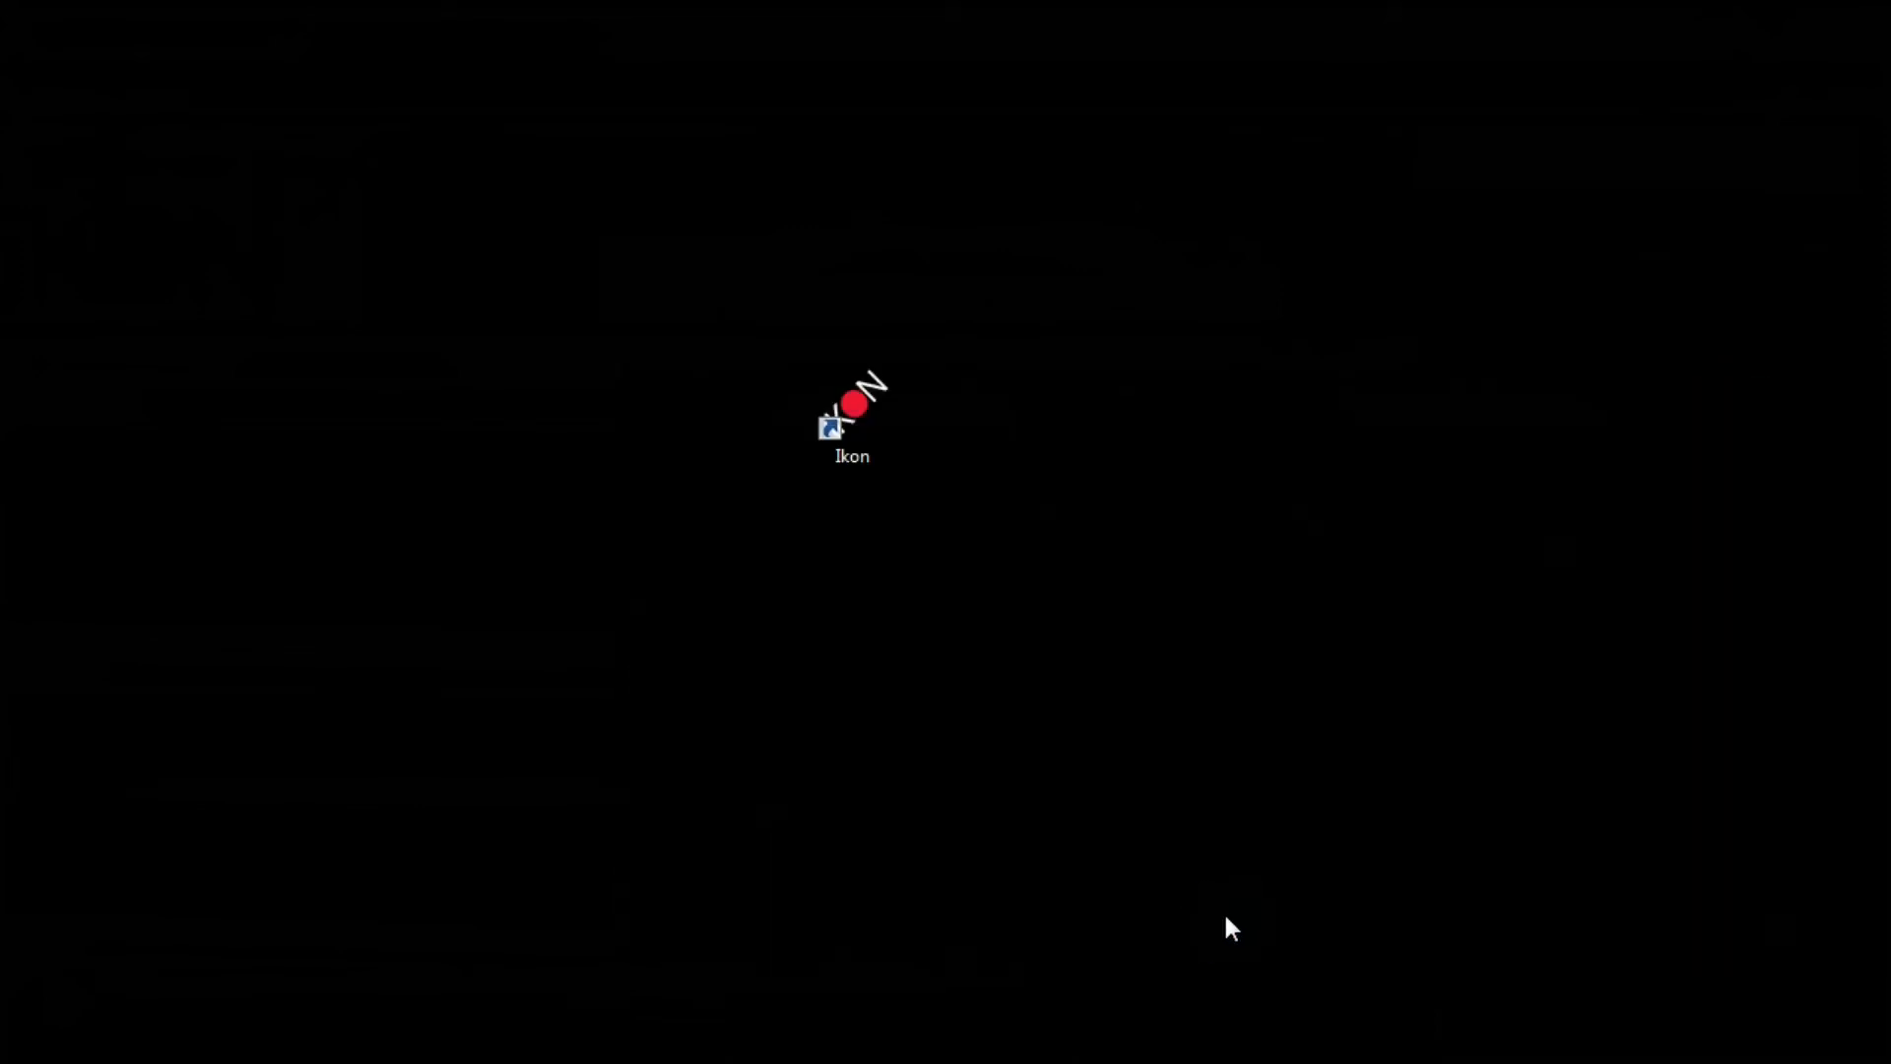